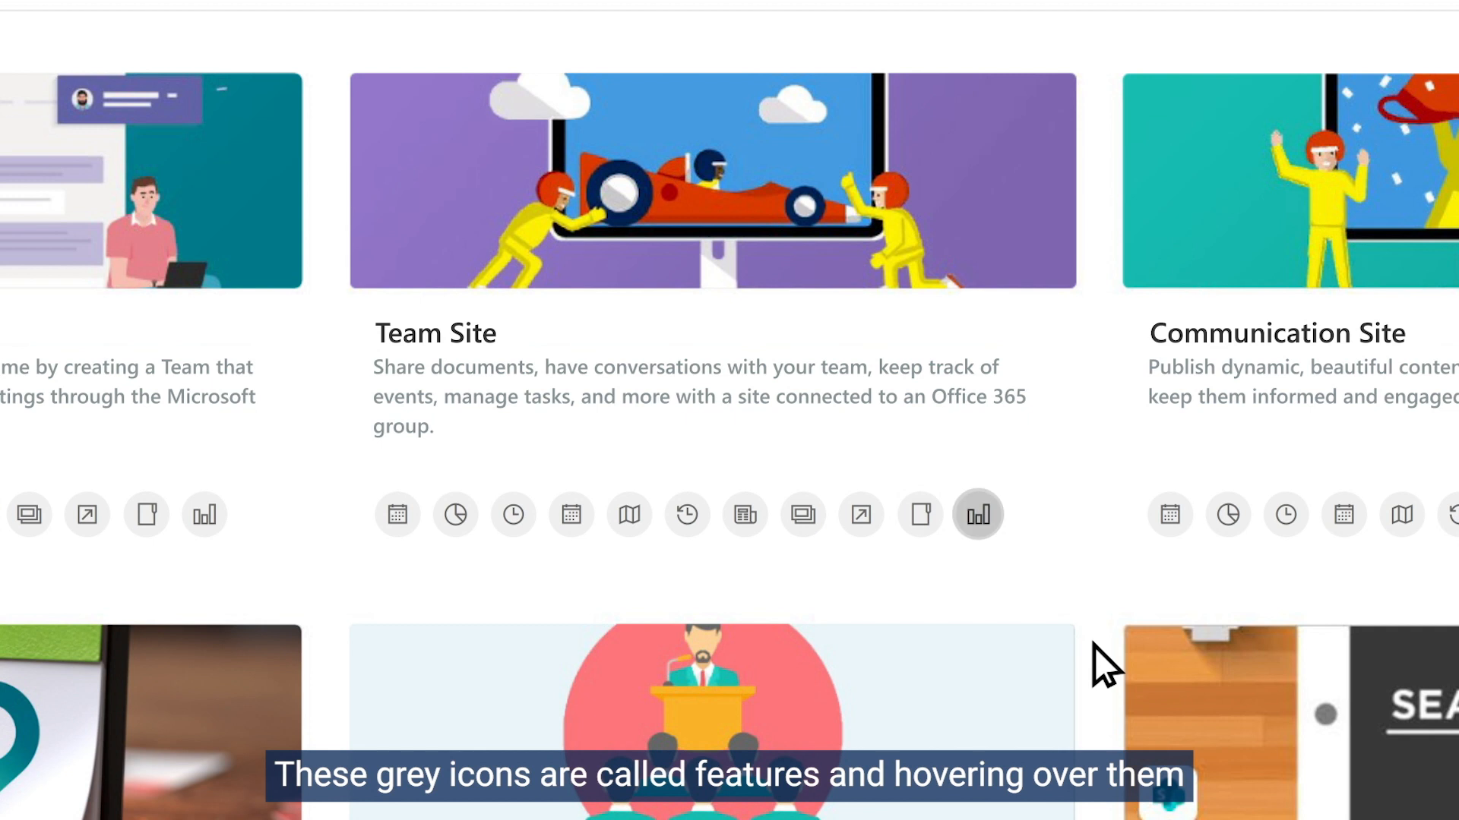
mouse_move(553, 526)
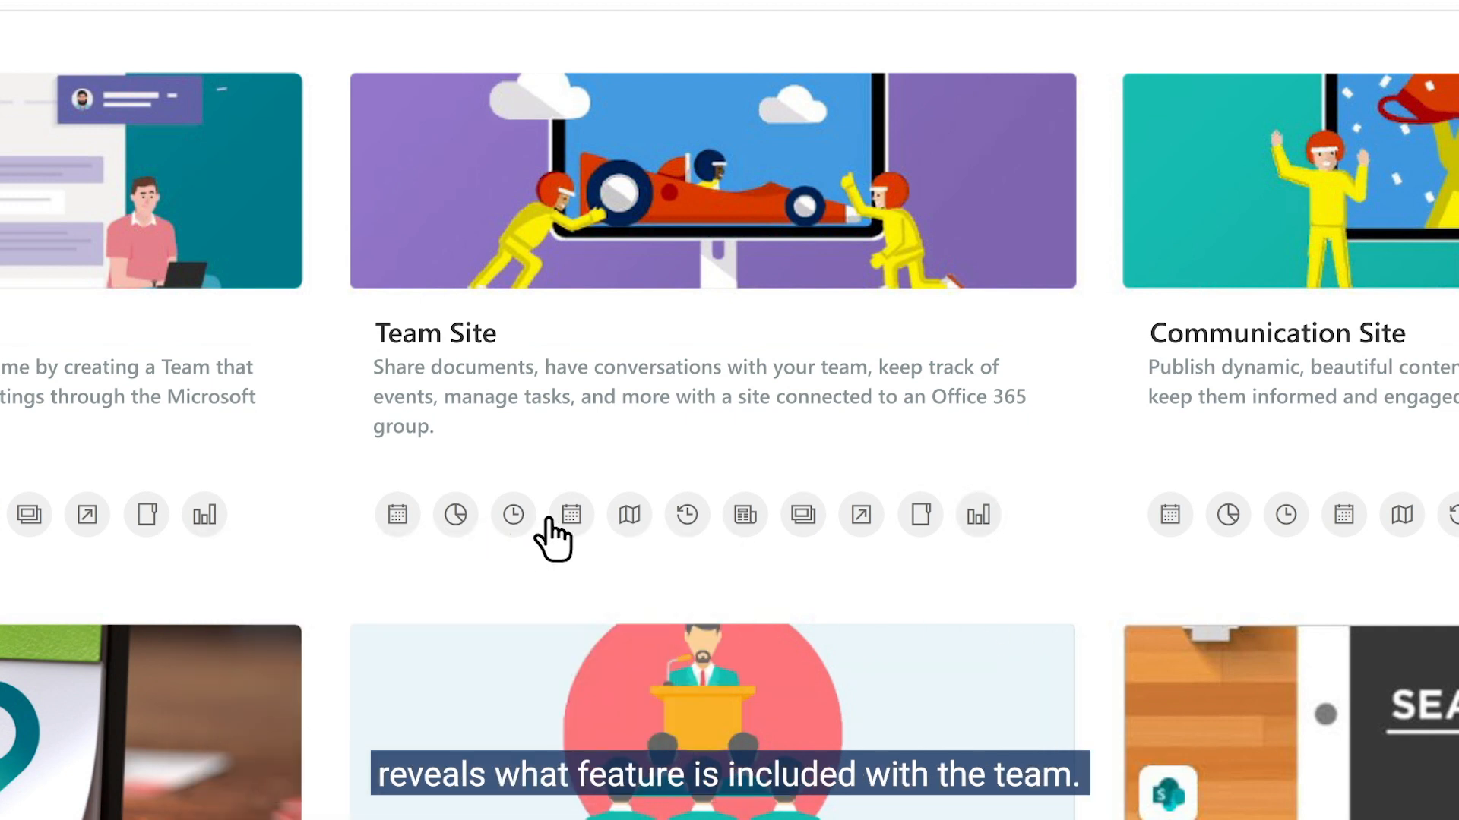
mouse_move(860, 514)
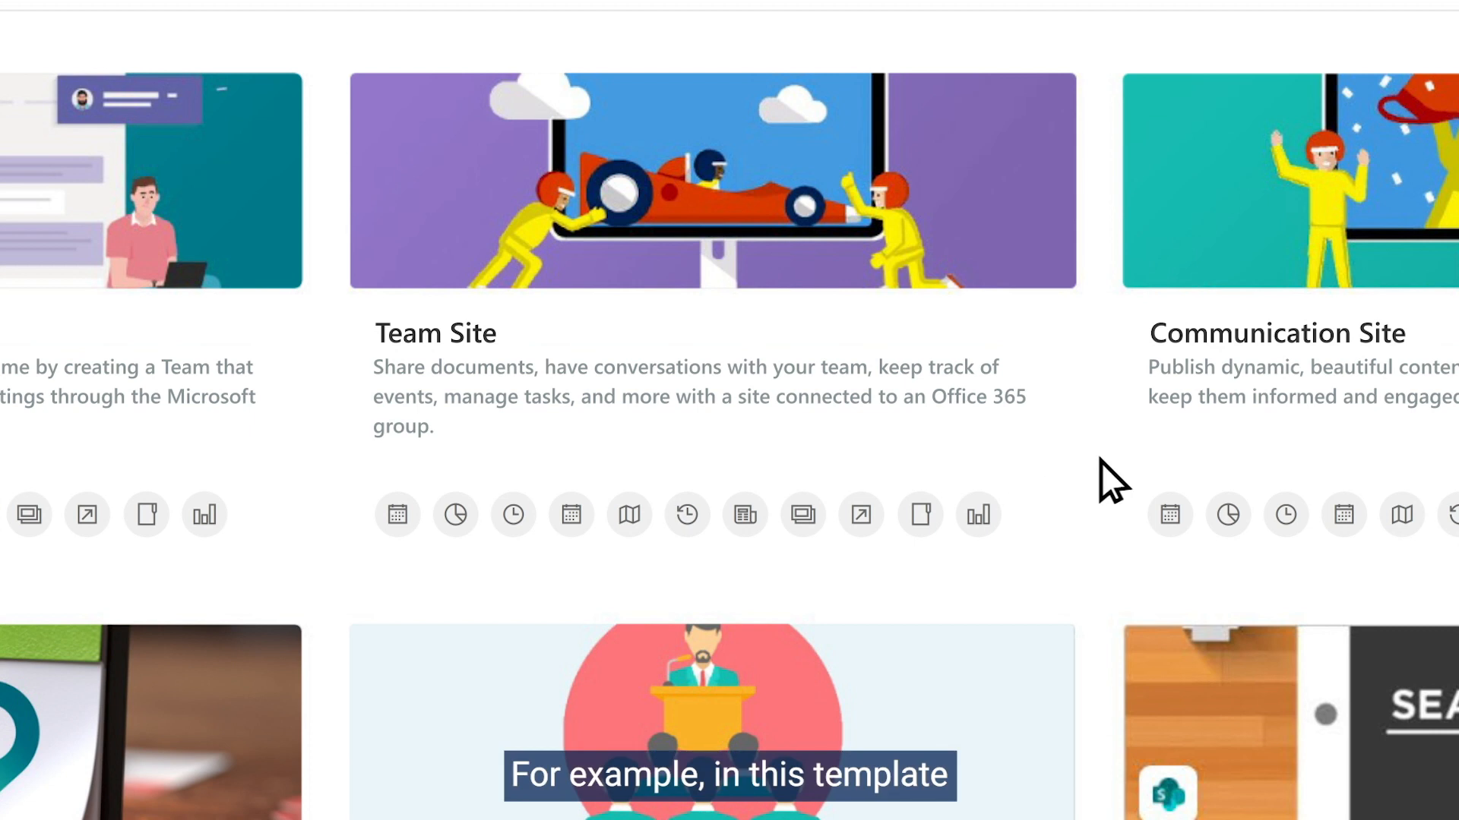
mouse_move(397, 515)
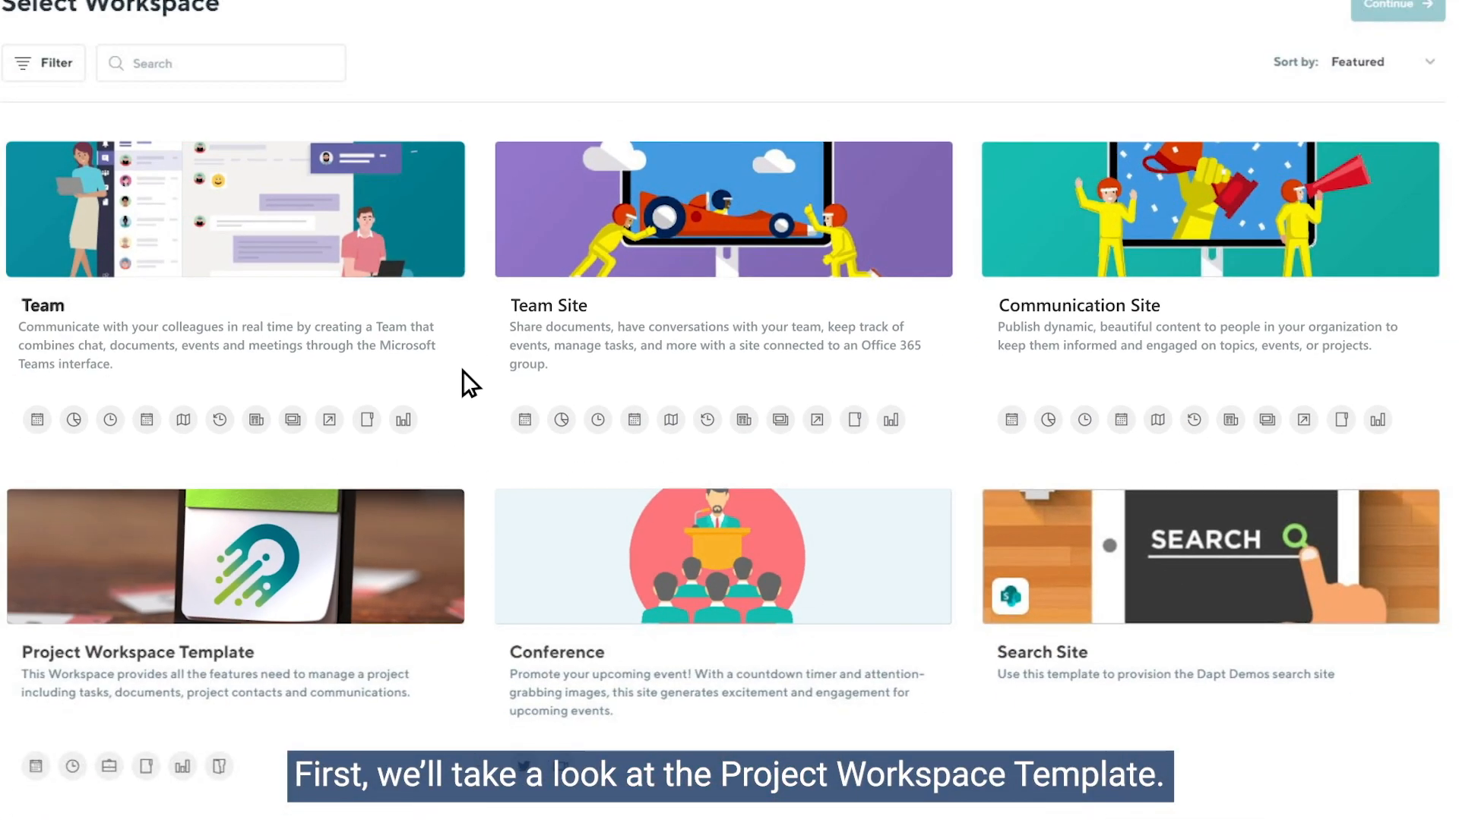
mouse_move(235, 584)
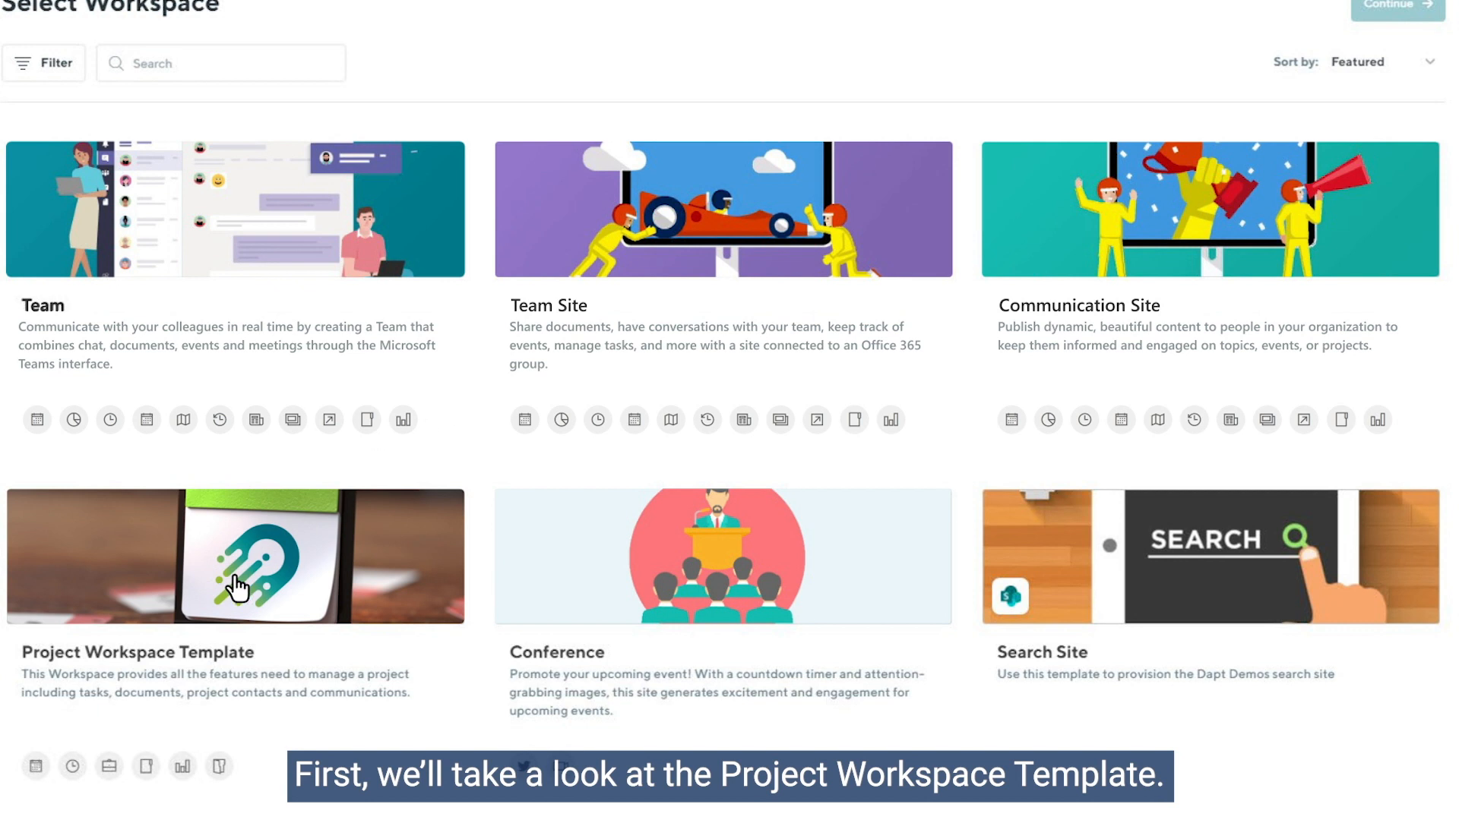
Select the Project Workspace Template to view its three locked features and two document templates
left_click(239, 585)
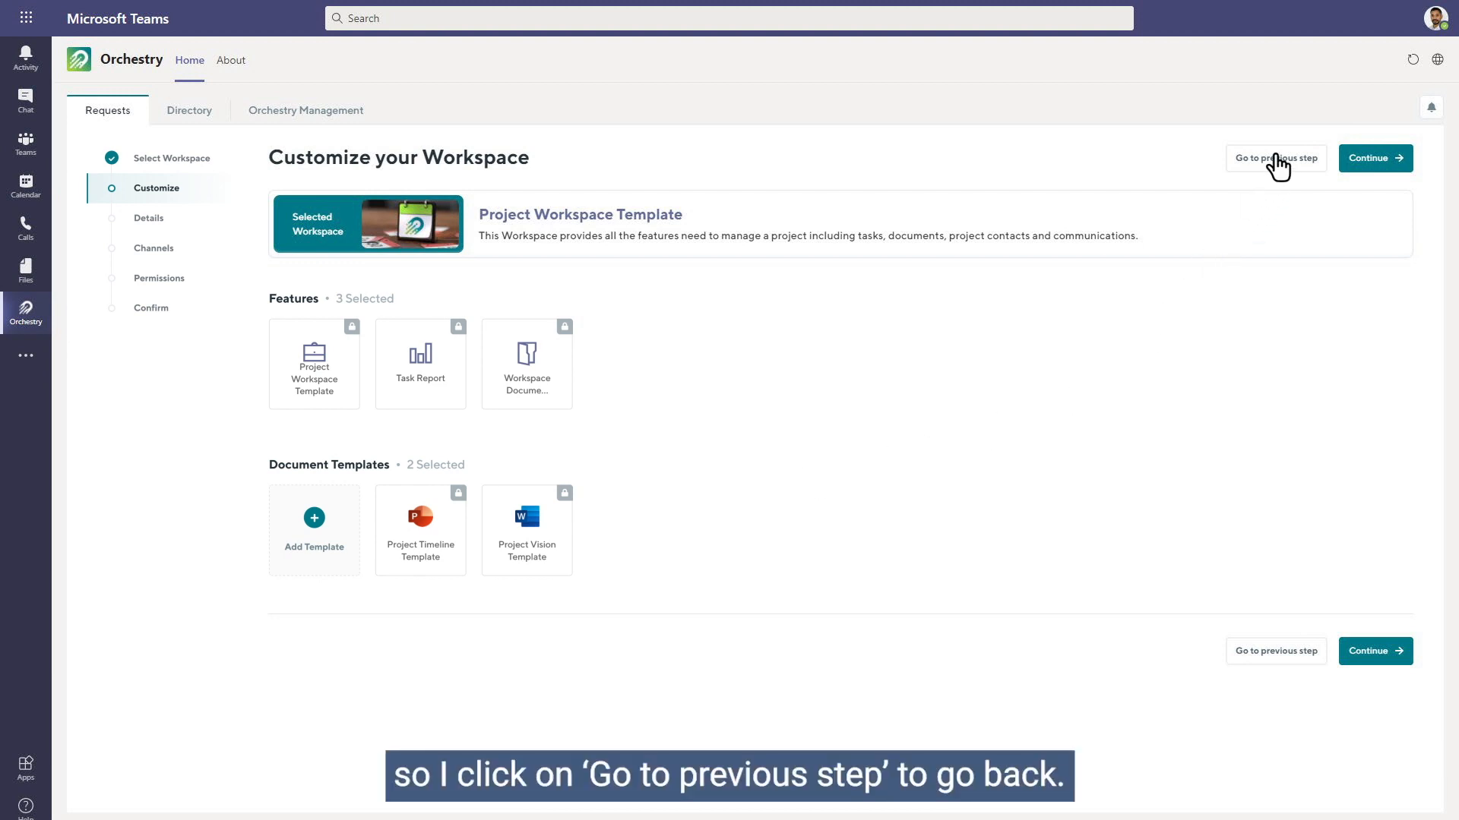
Go back, pick the Team workspace type instead, and continue to its customize page
left_click(1279, 158)
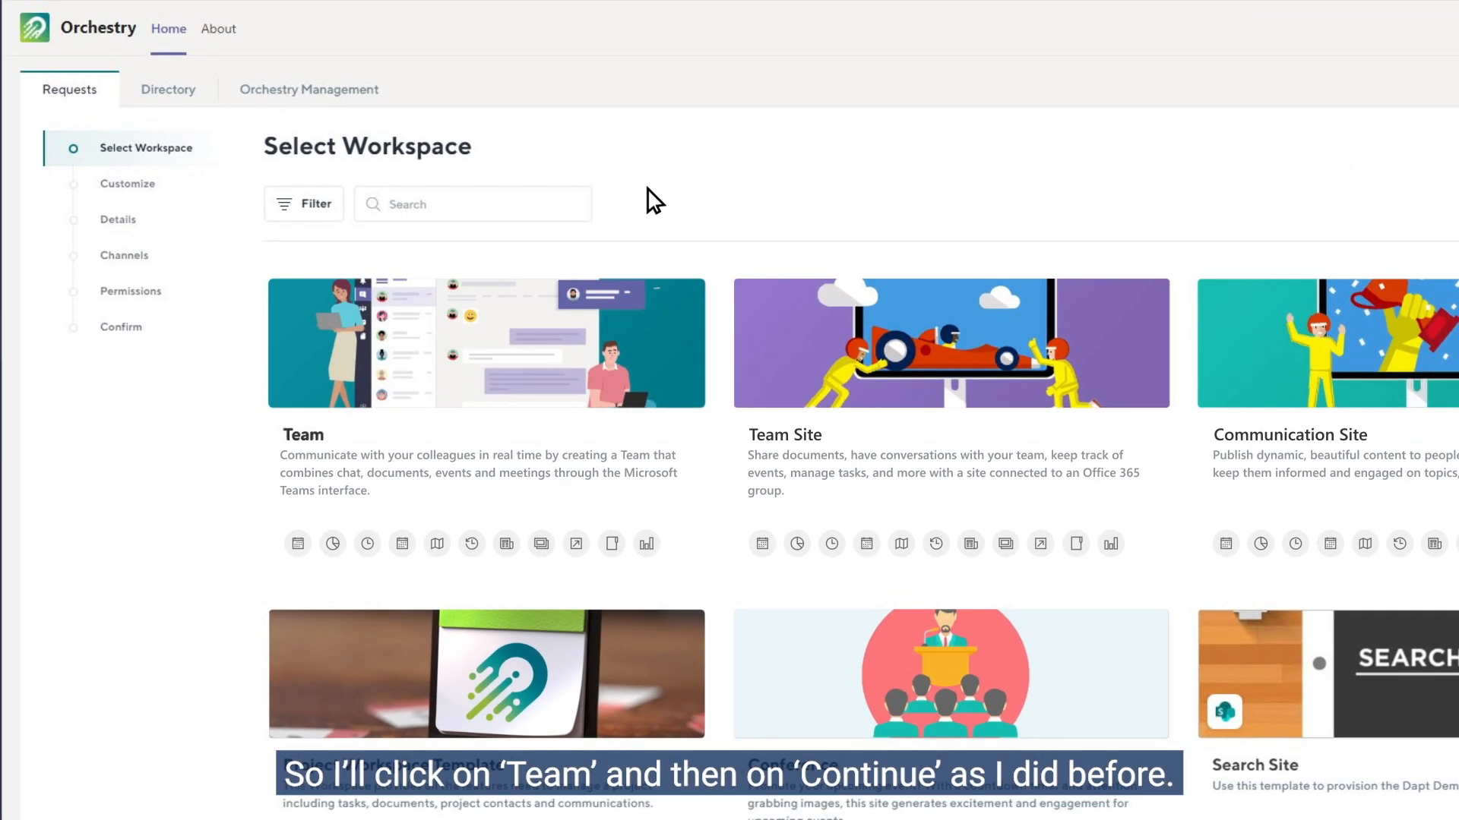
left_click(496, 361)
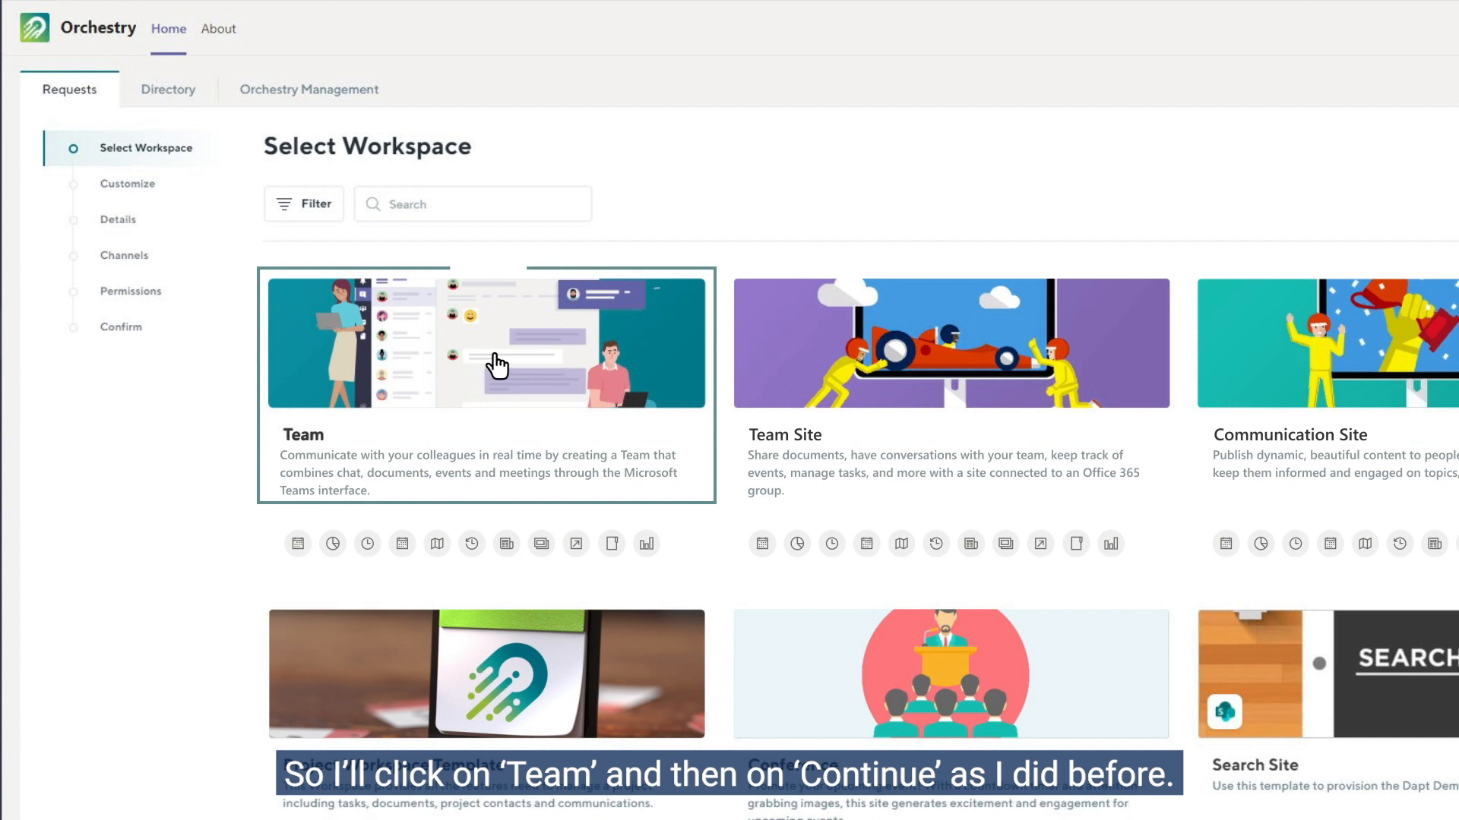
left_click(497, 364)
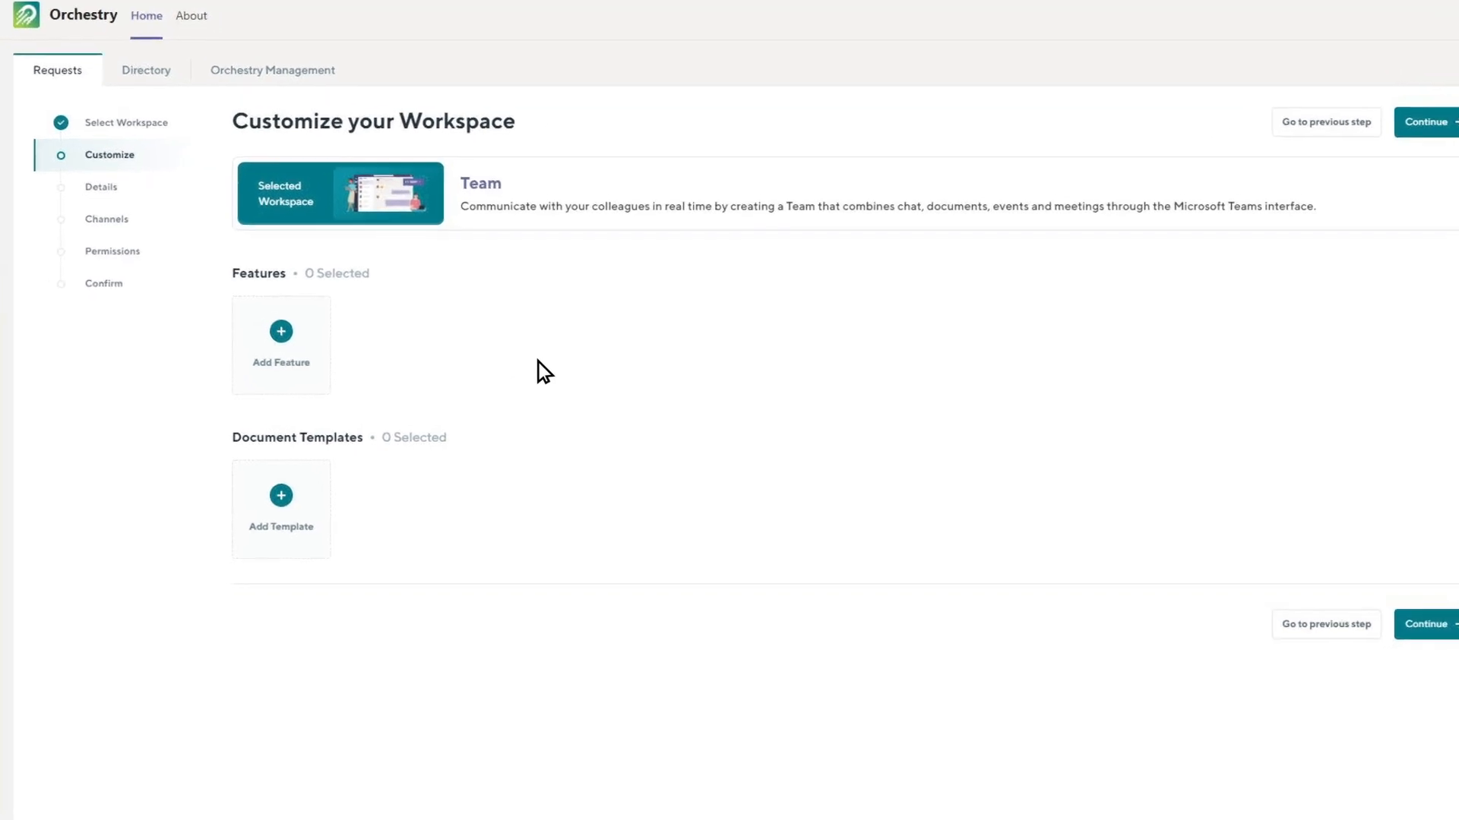
Add the Calendar, Countdown Timer and News & Announcements features to the Team workspace
left_click(281, 331)
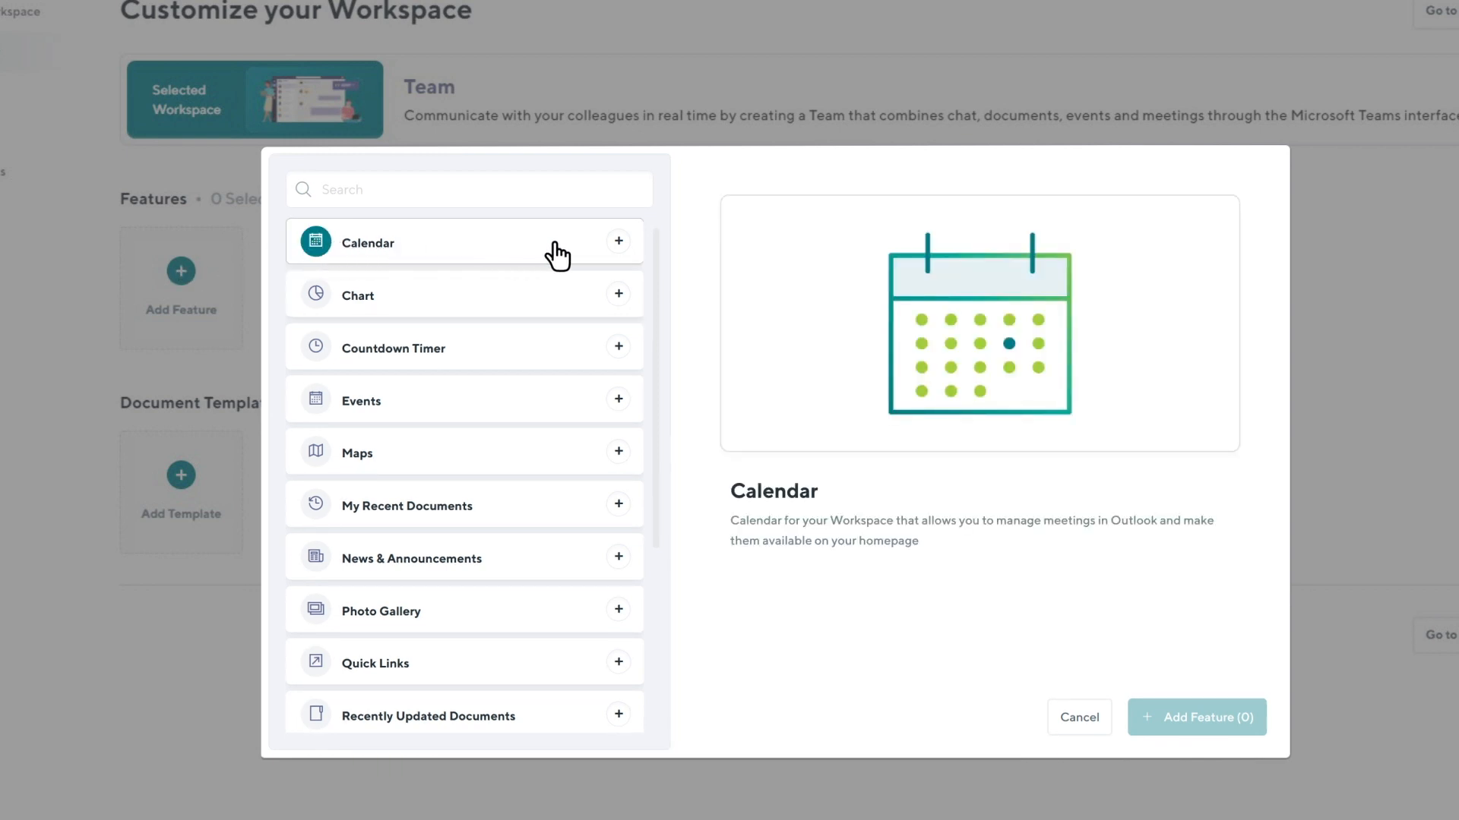
left_click(618, 241)
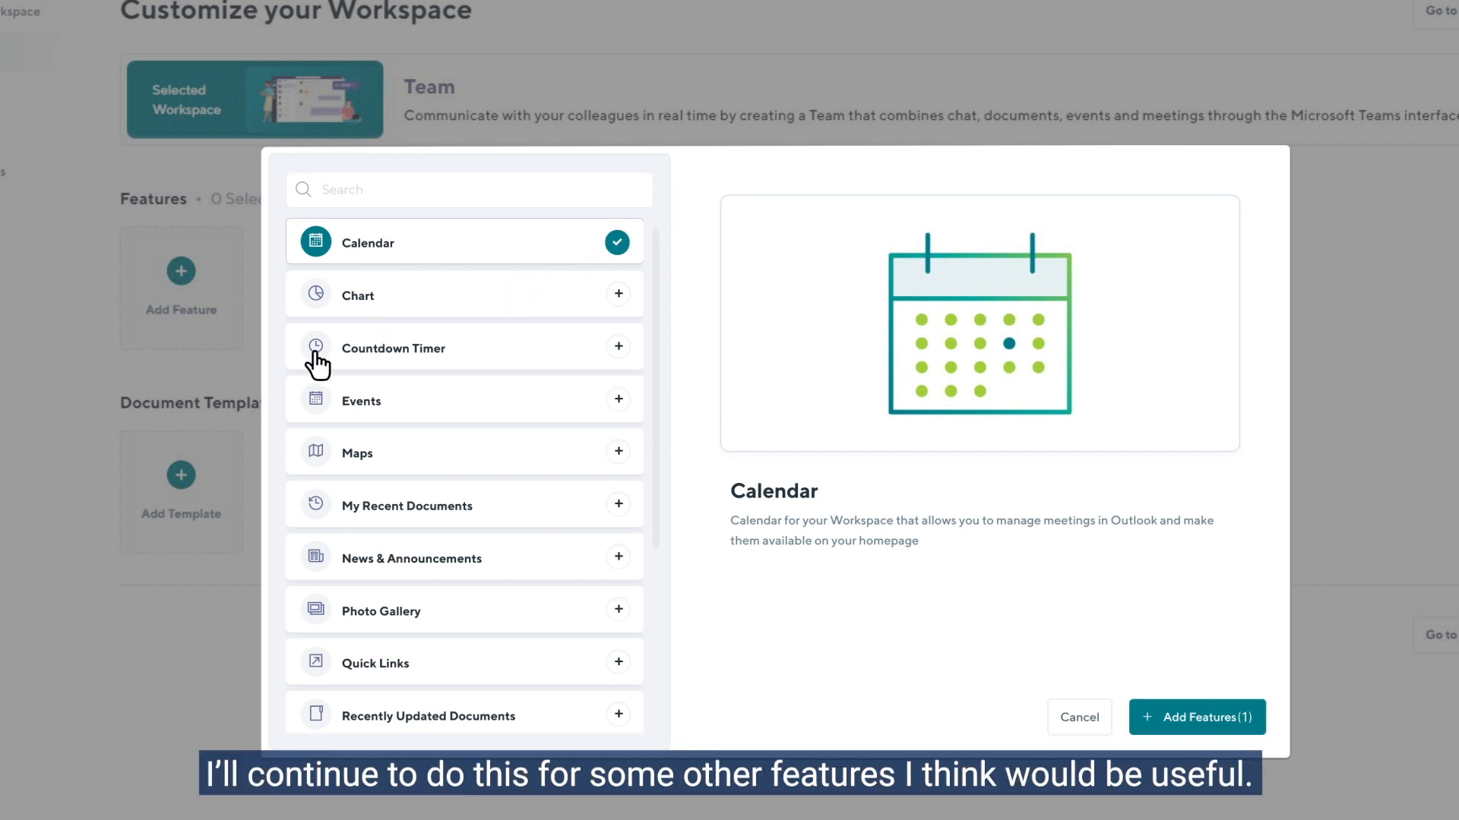
left_click(618, 348)
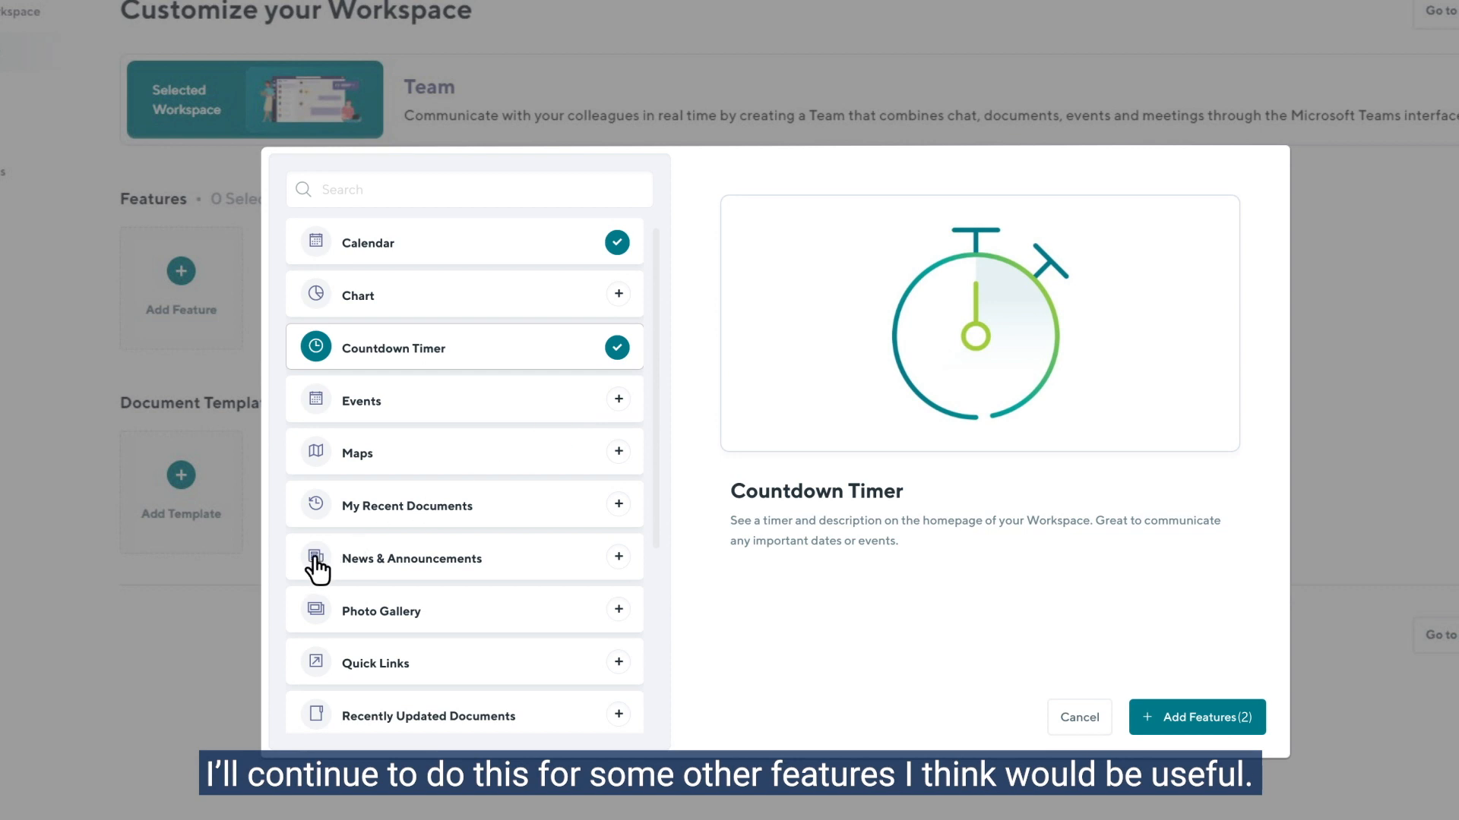
left_click(618, 559)
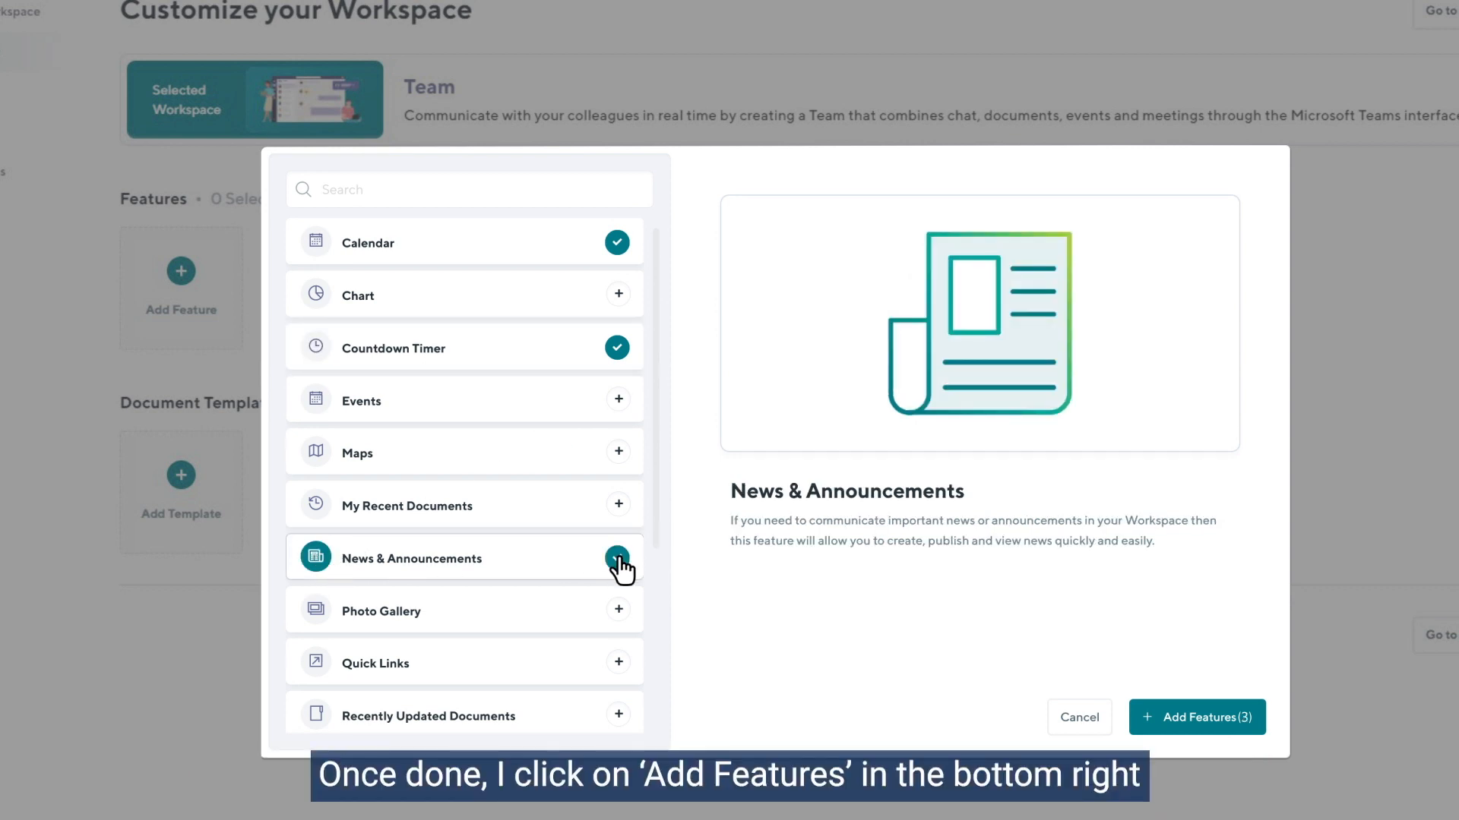
left_click(617, 558)
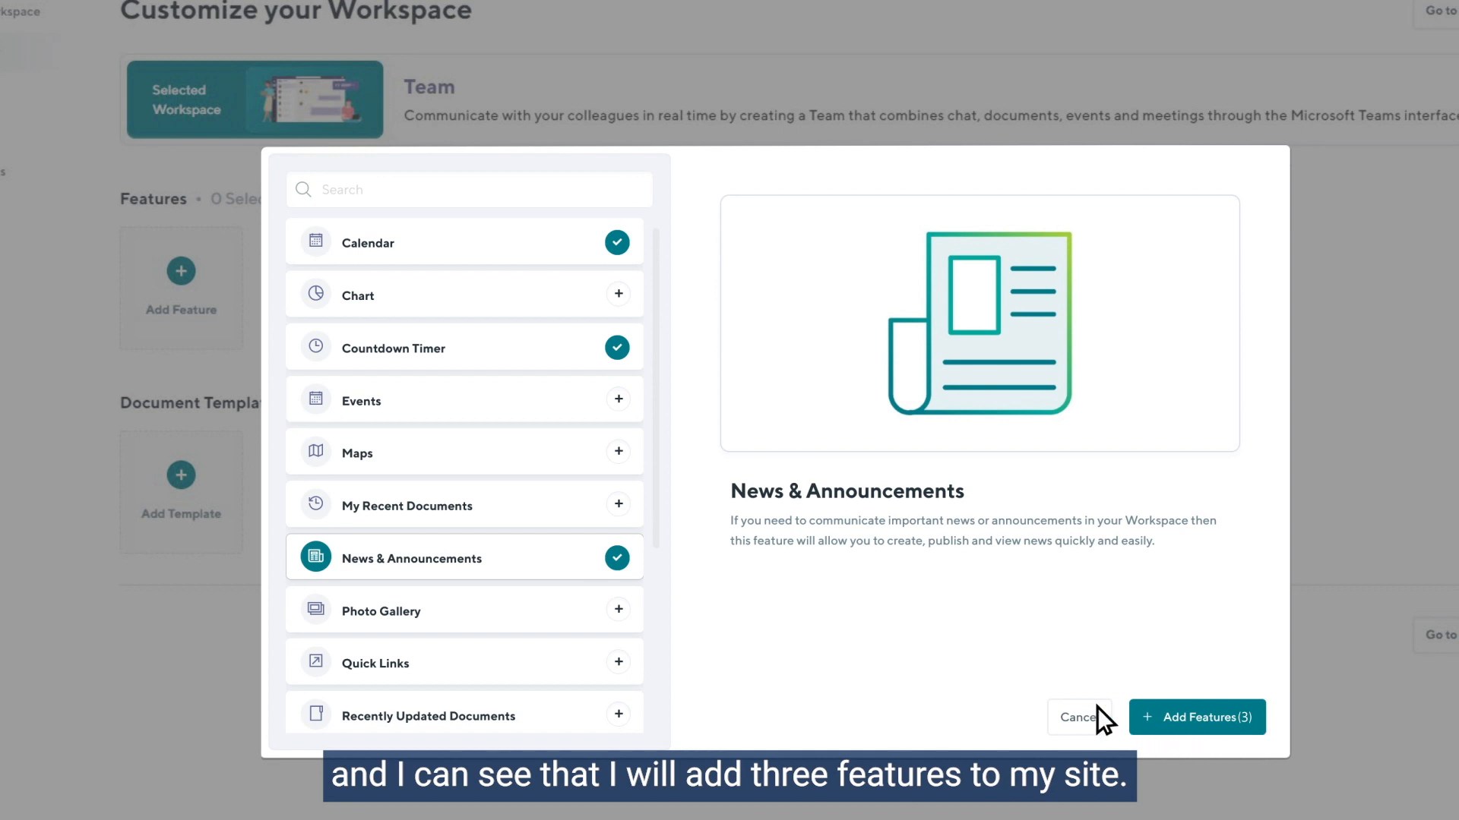
left_click(1197, 717)
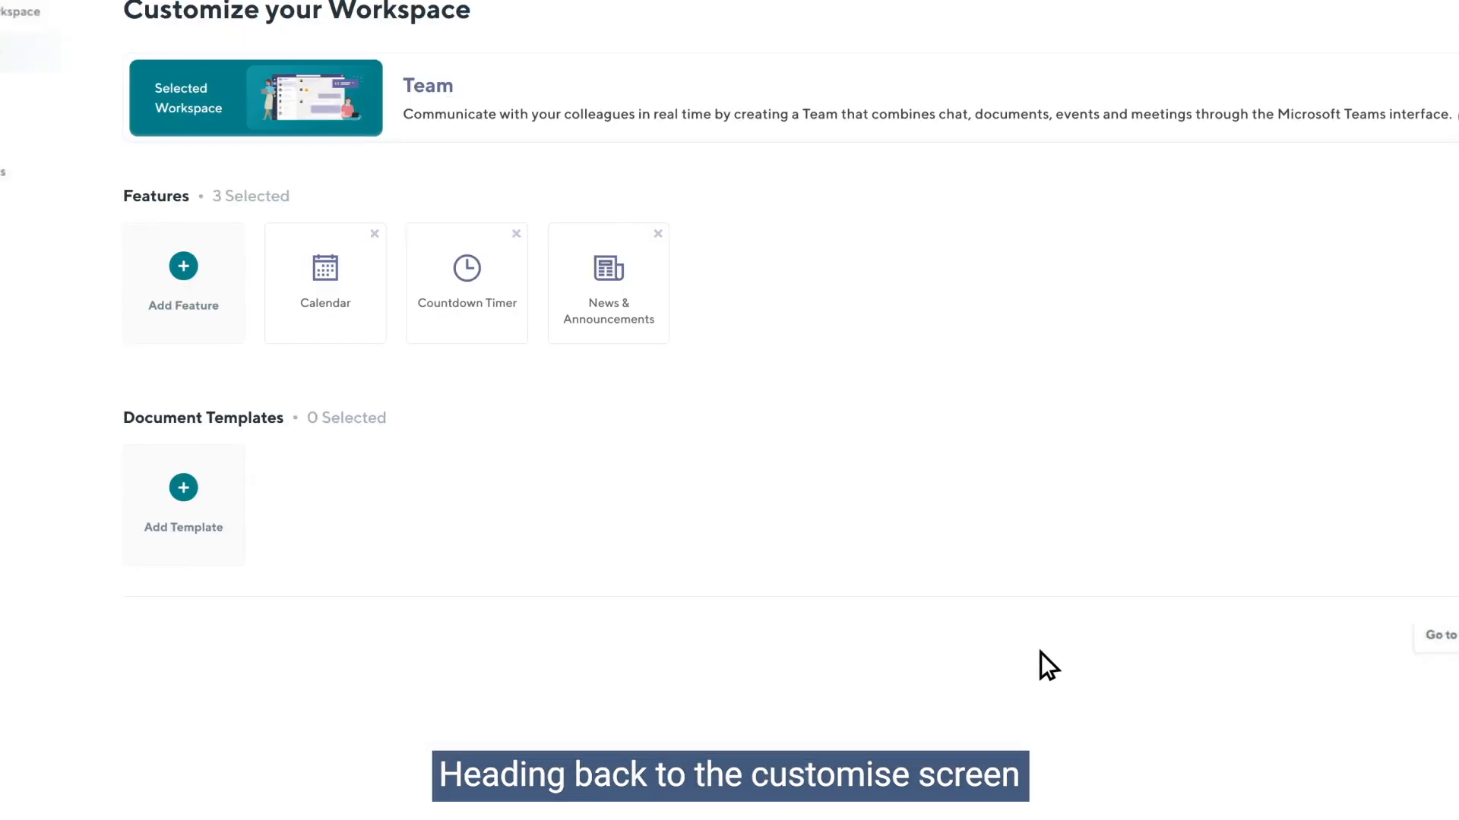
mouse_move(645, 454)
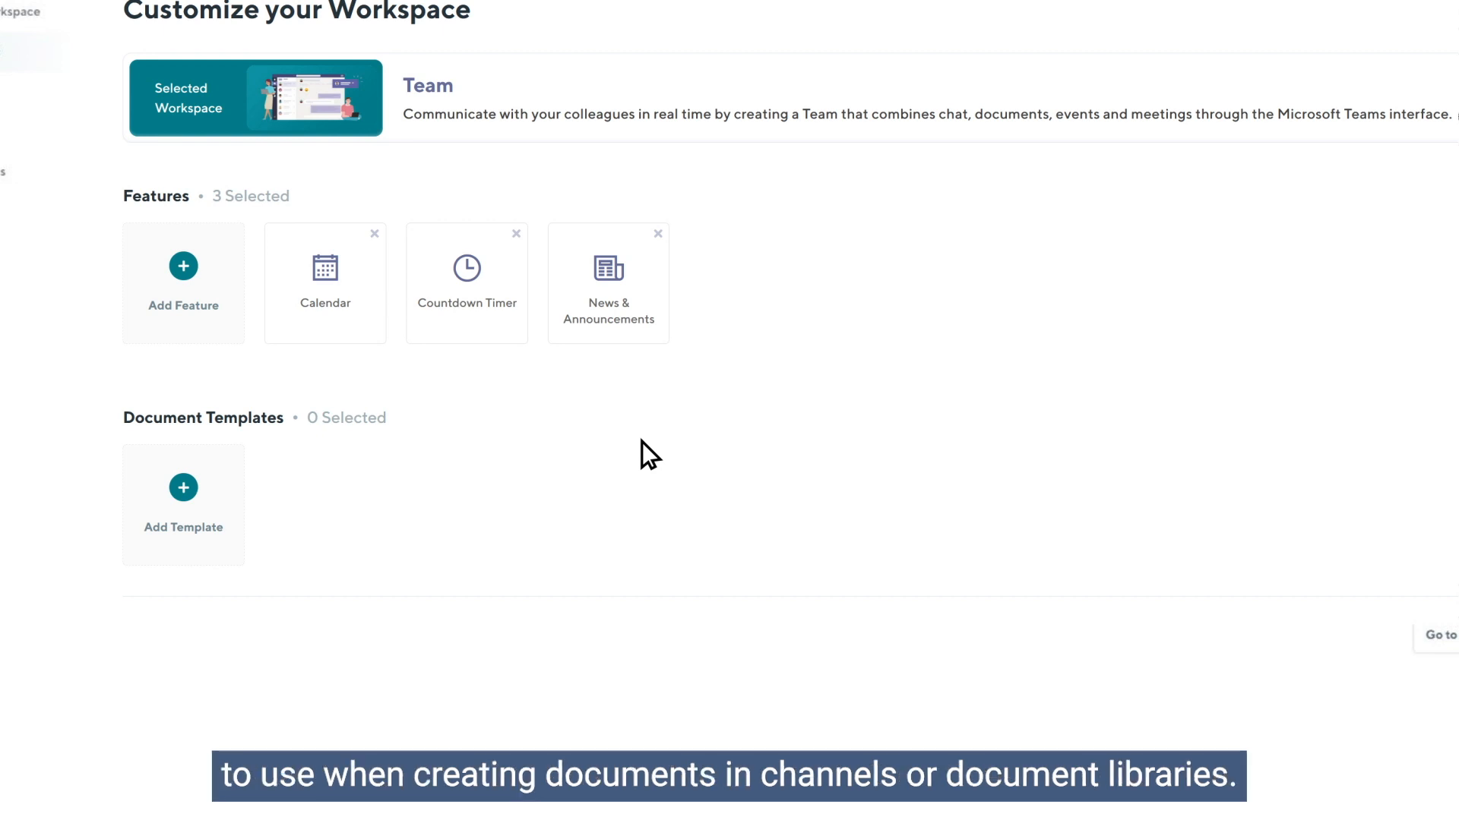
mouse_move(217, 493)
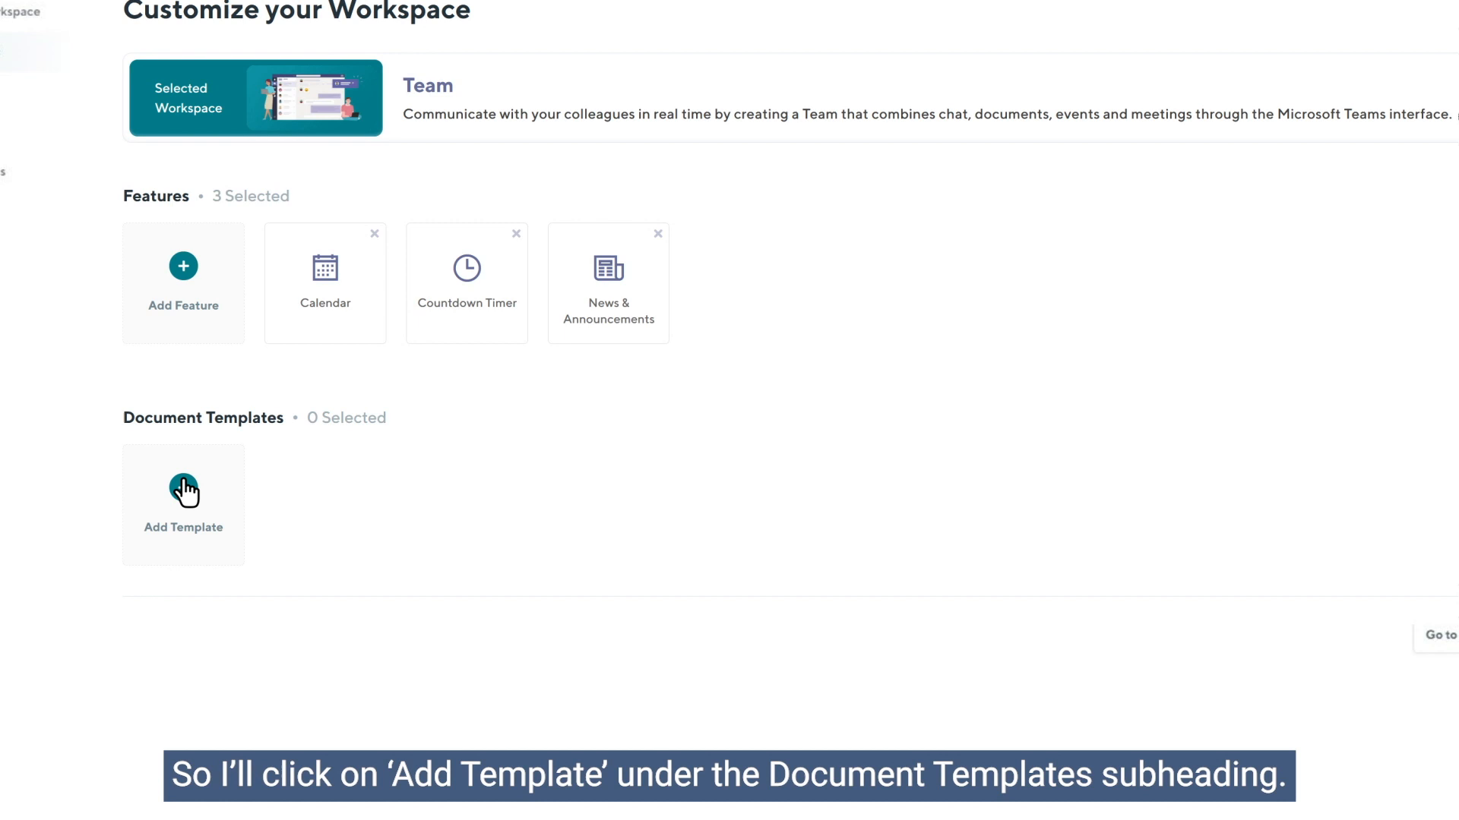
From the Marketing templates, add Marketing Fact Sheet Template and Press Release Template to the team
left_click(183, 490)
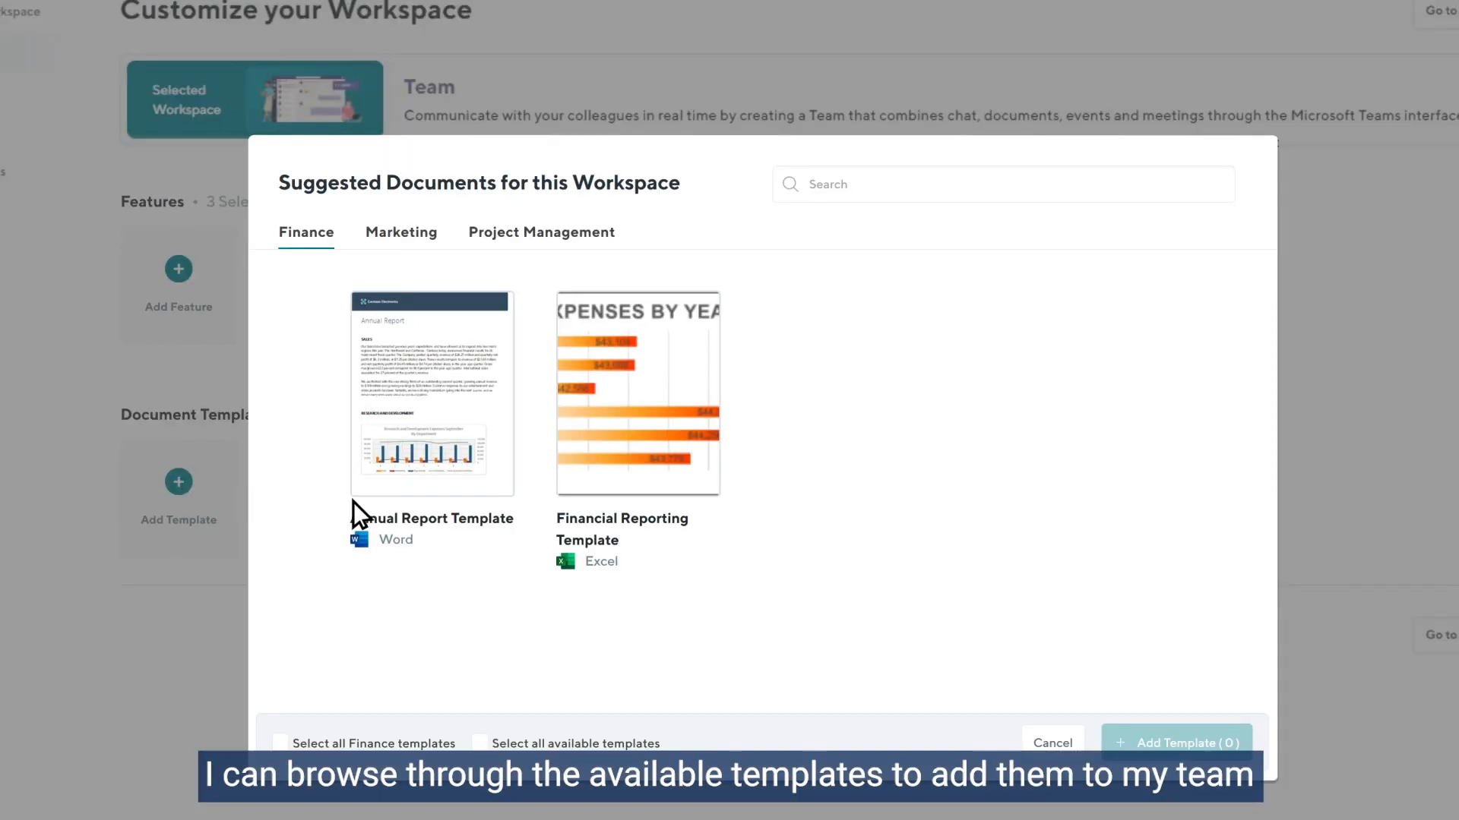
mouse_move(793, 279)
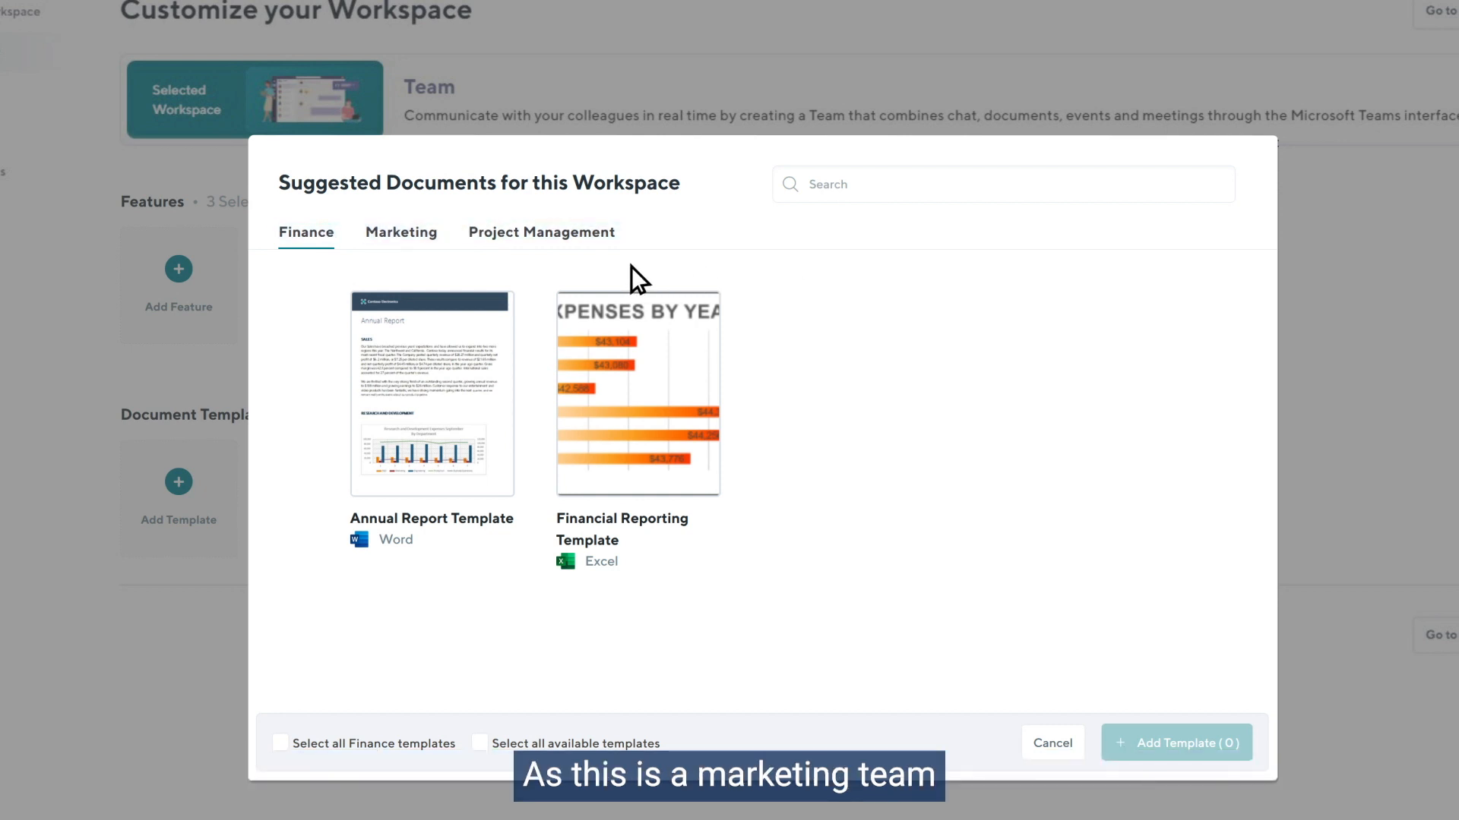
left_click(401, 232)
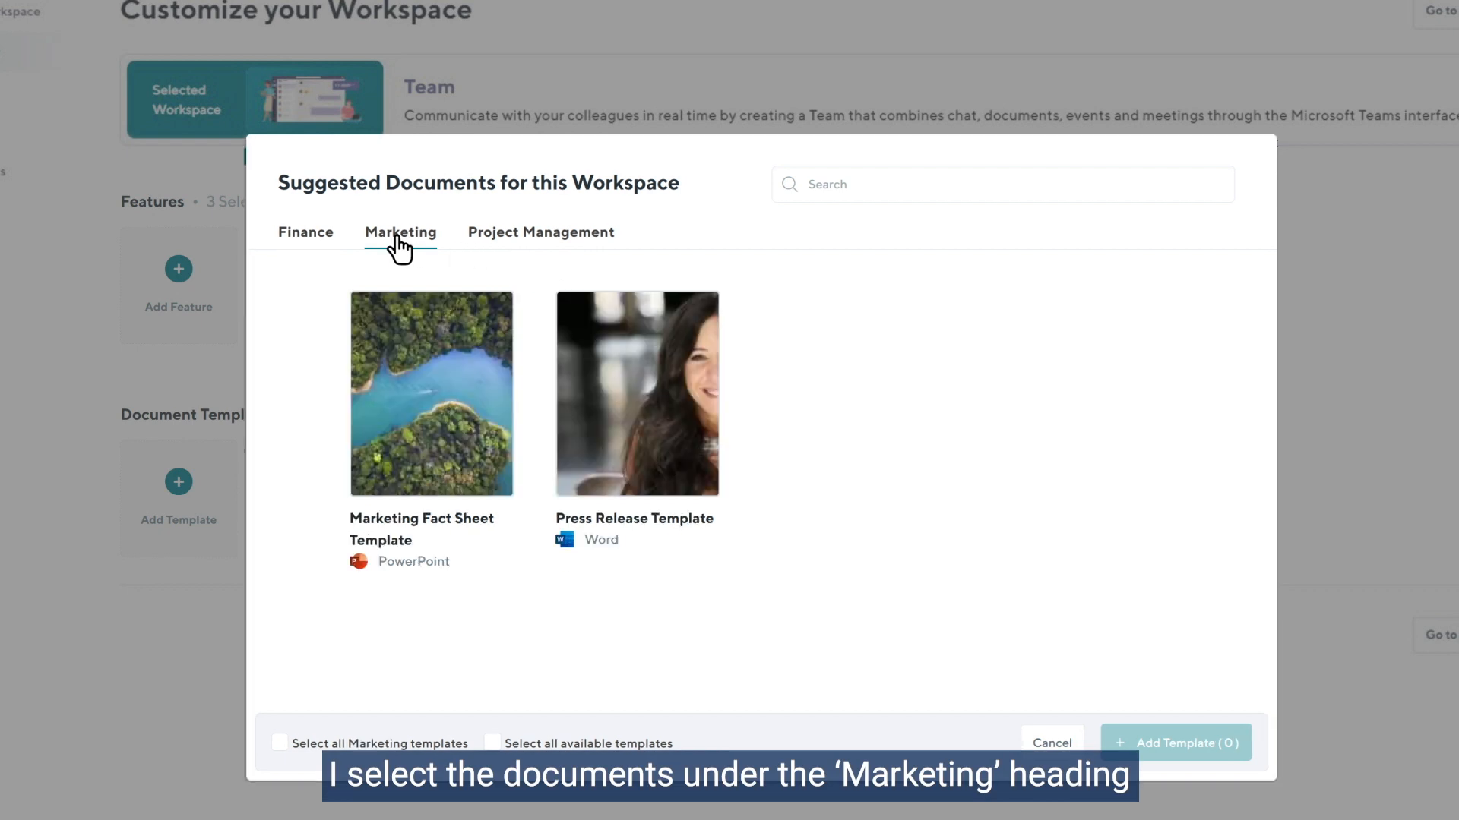
left_click(431, 393)
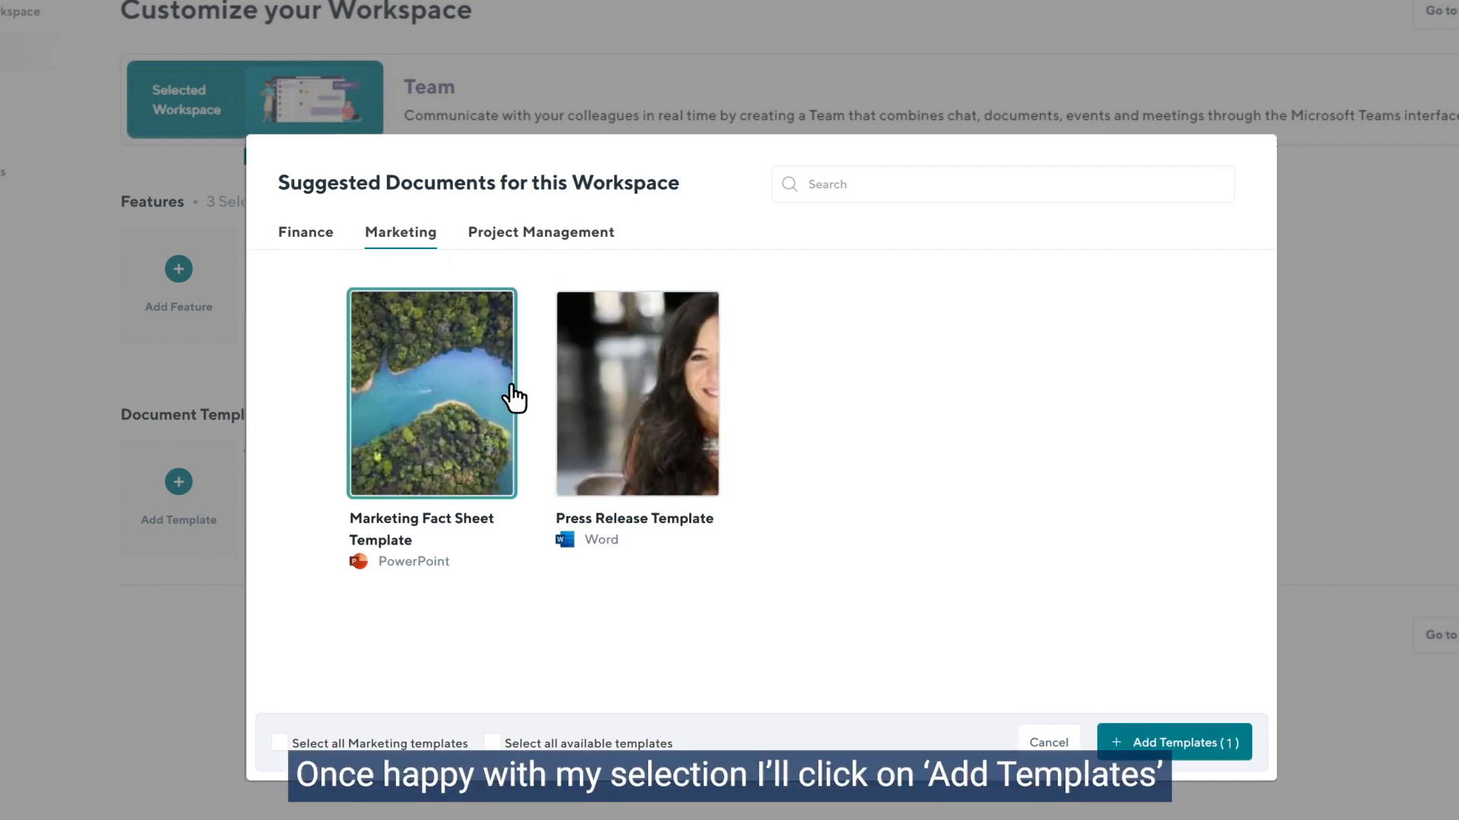
left_click(636, 394)
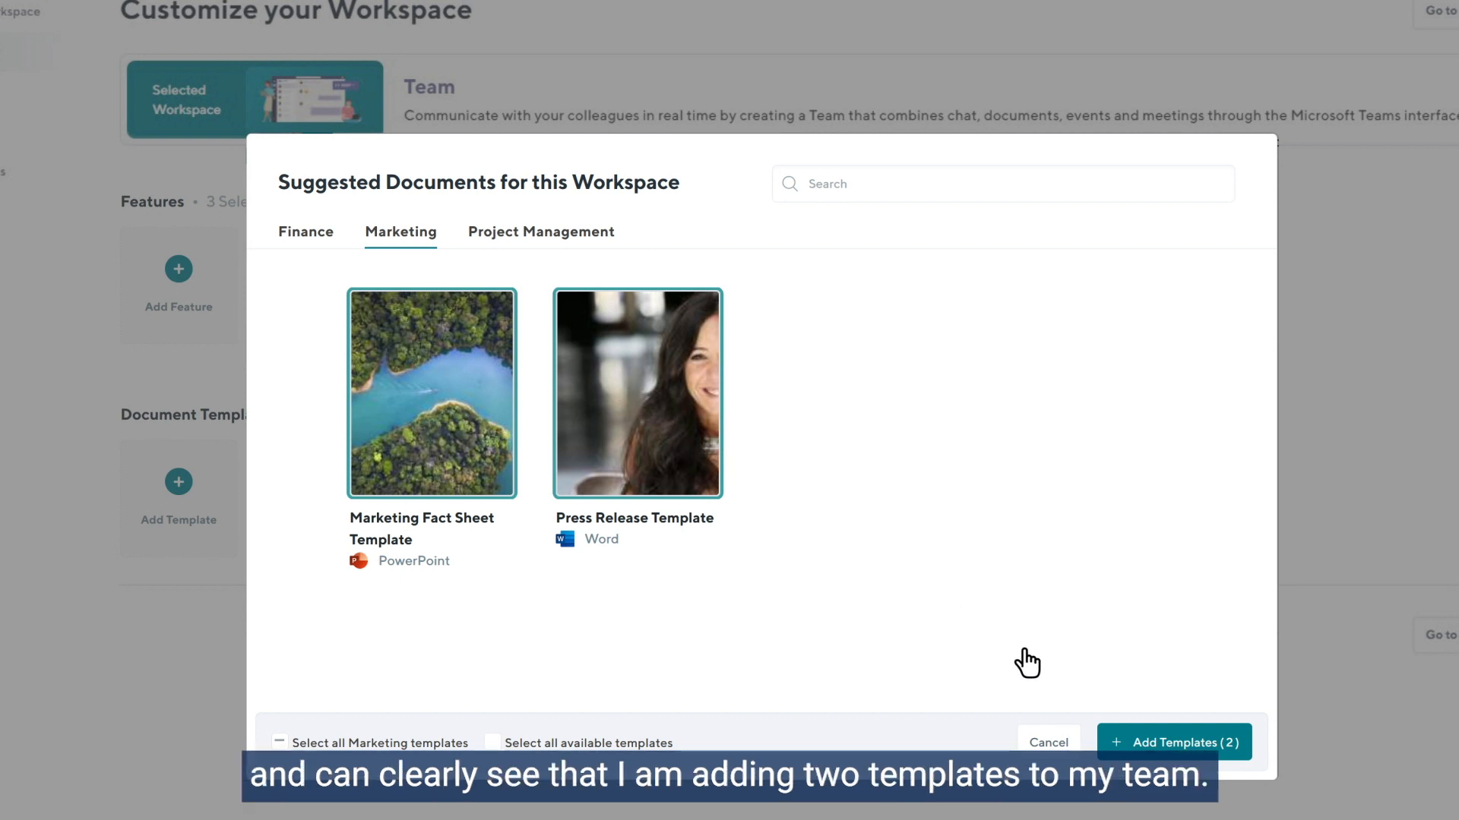
left_click(1174, 742)
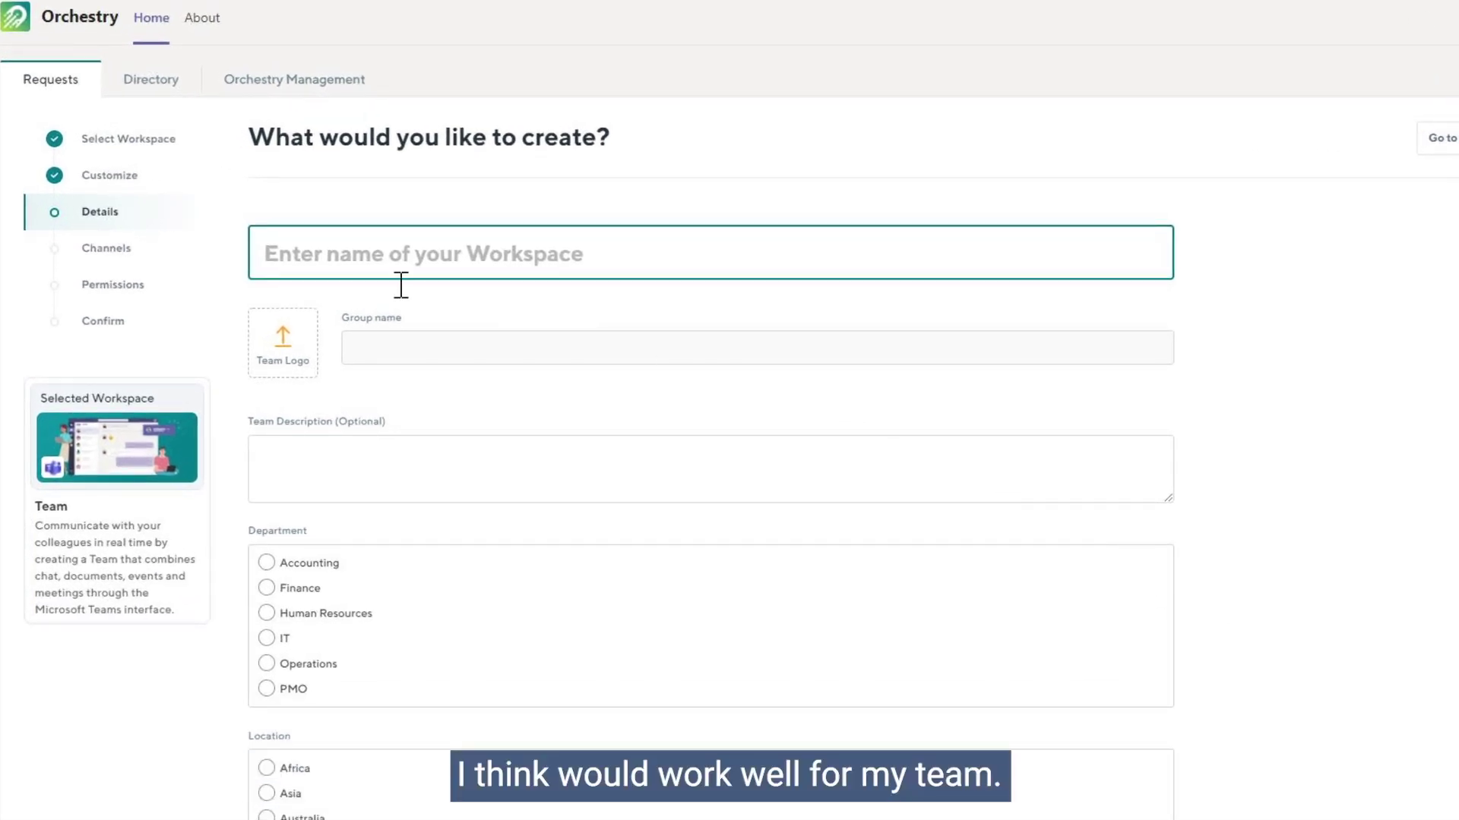
Enter 'Bulletin Review' as the workspace name and confirm the group name is available
type("Orc")
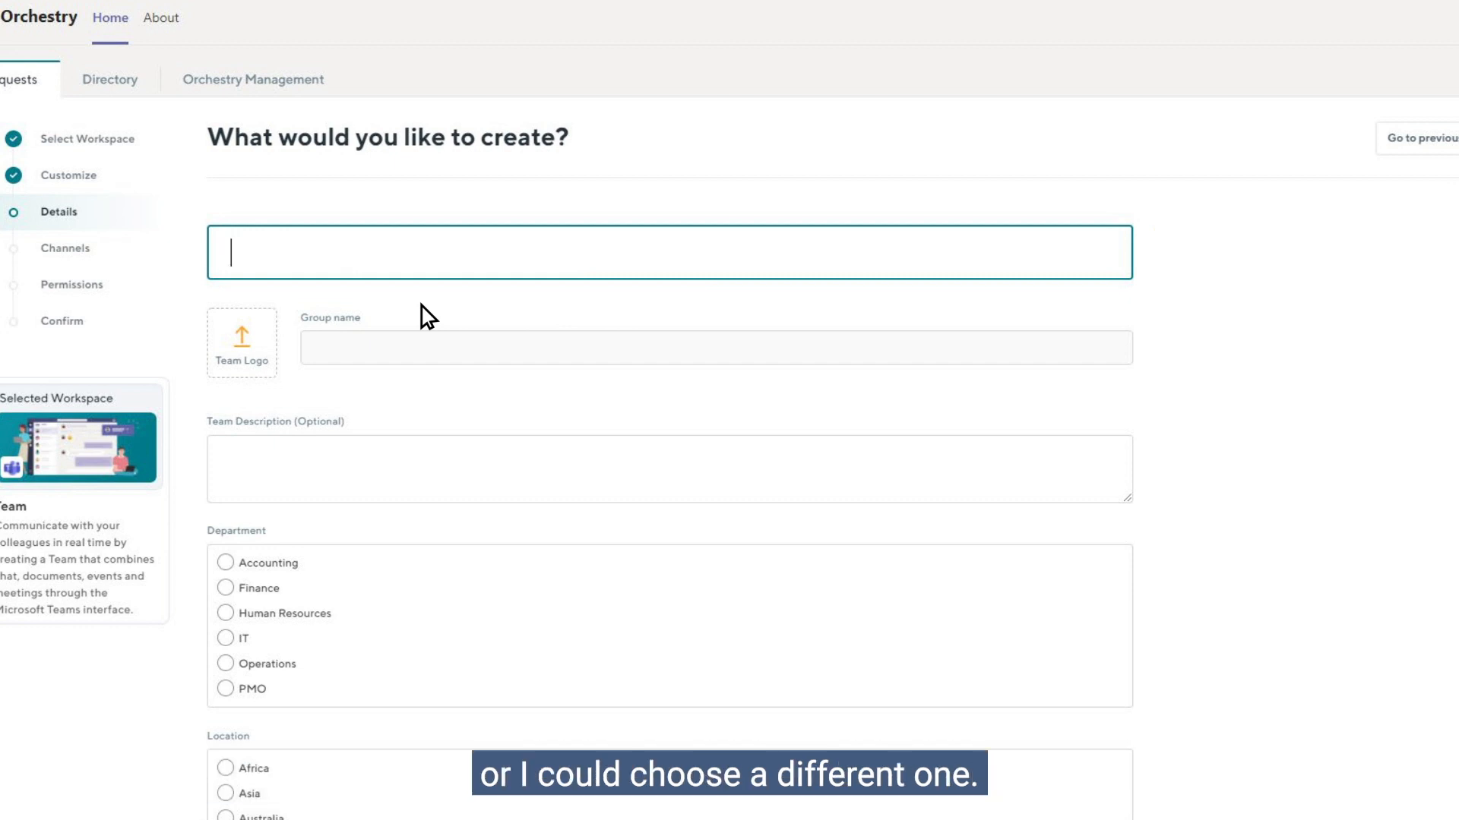
type("Bulletin Revi")
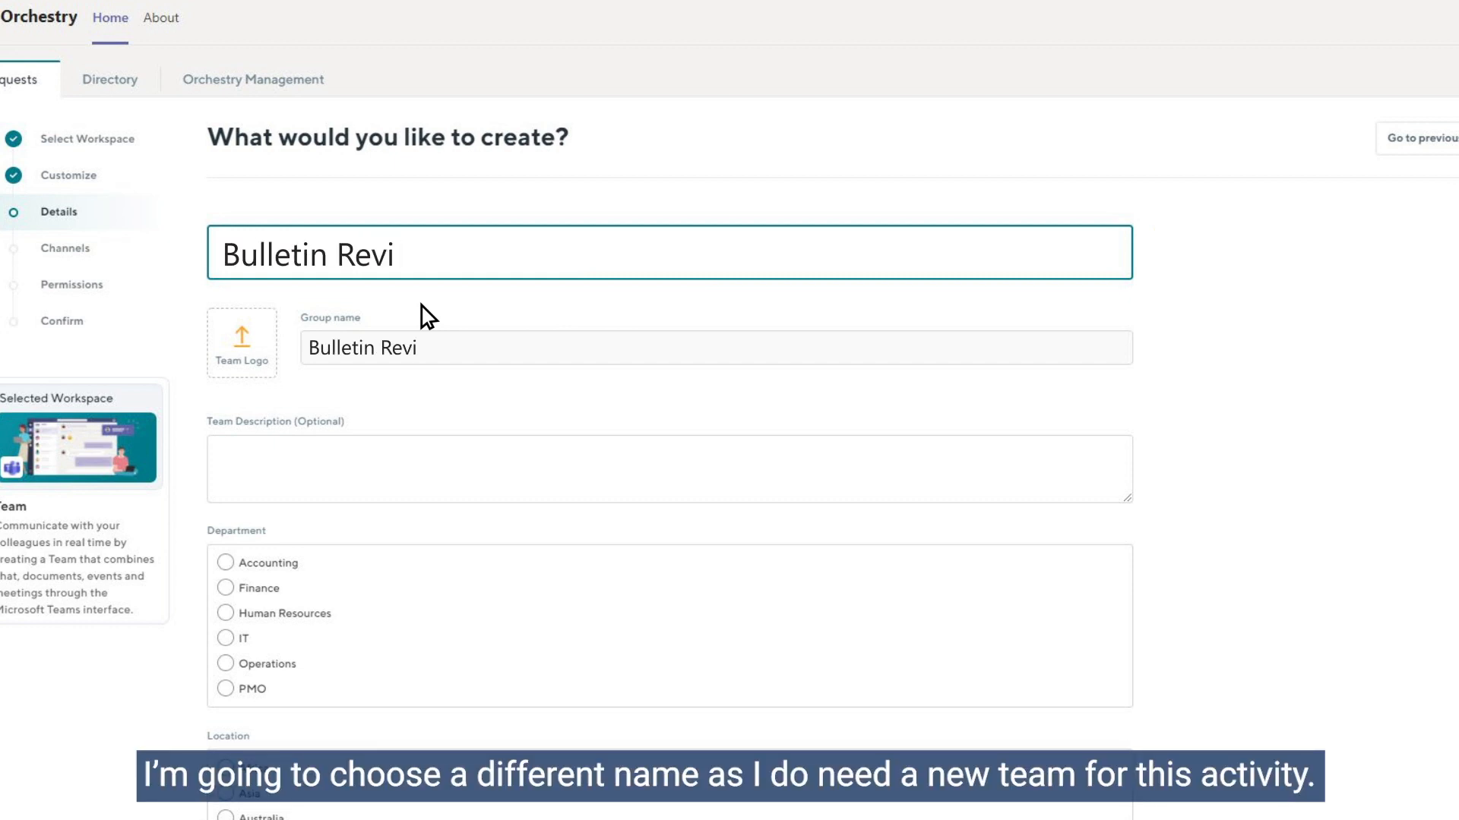
type("ew")
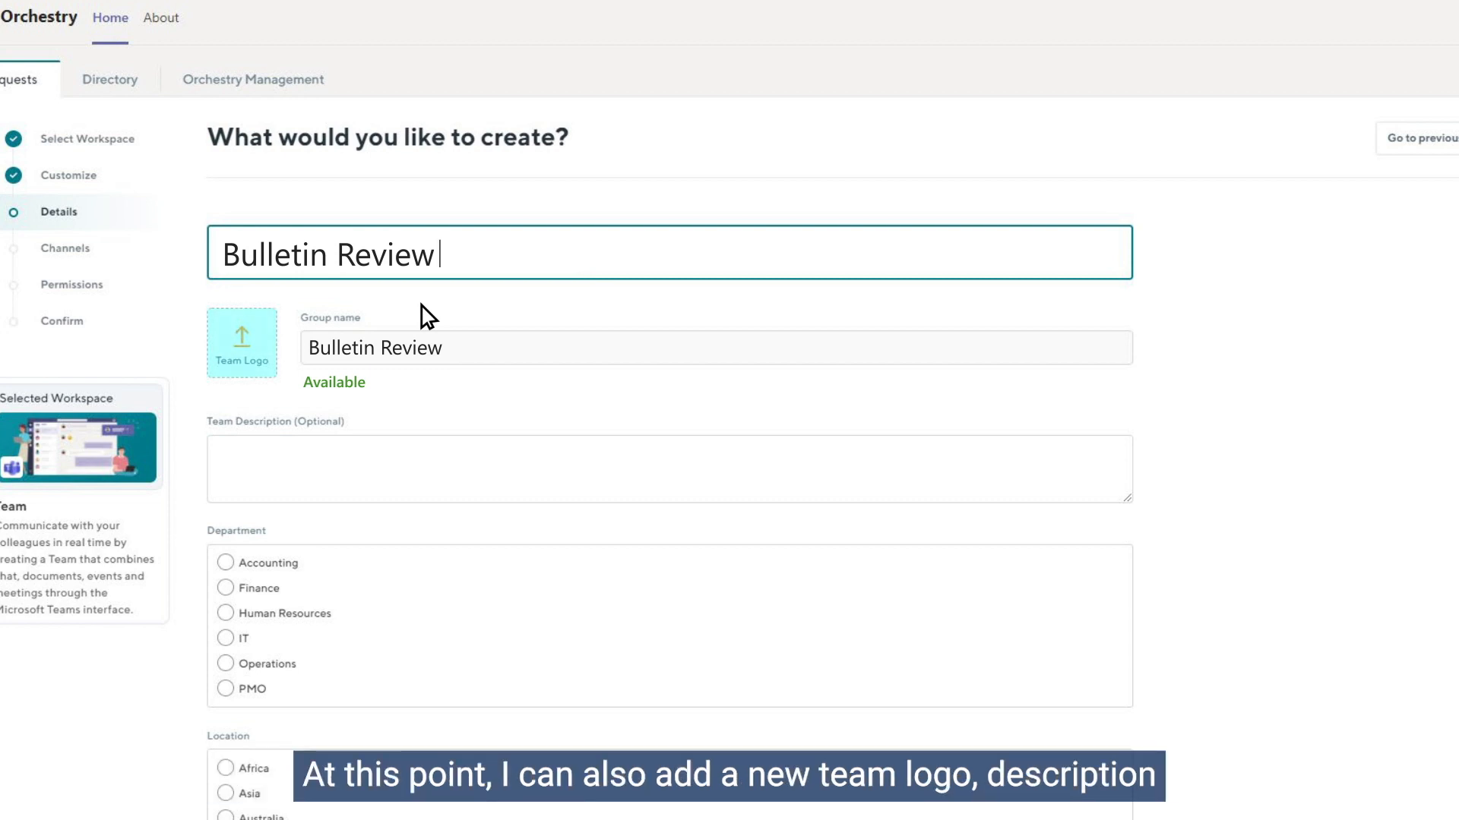
scroll("down", 3)
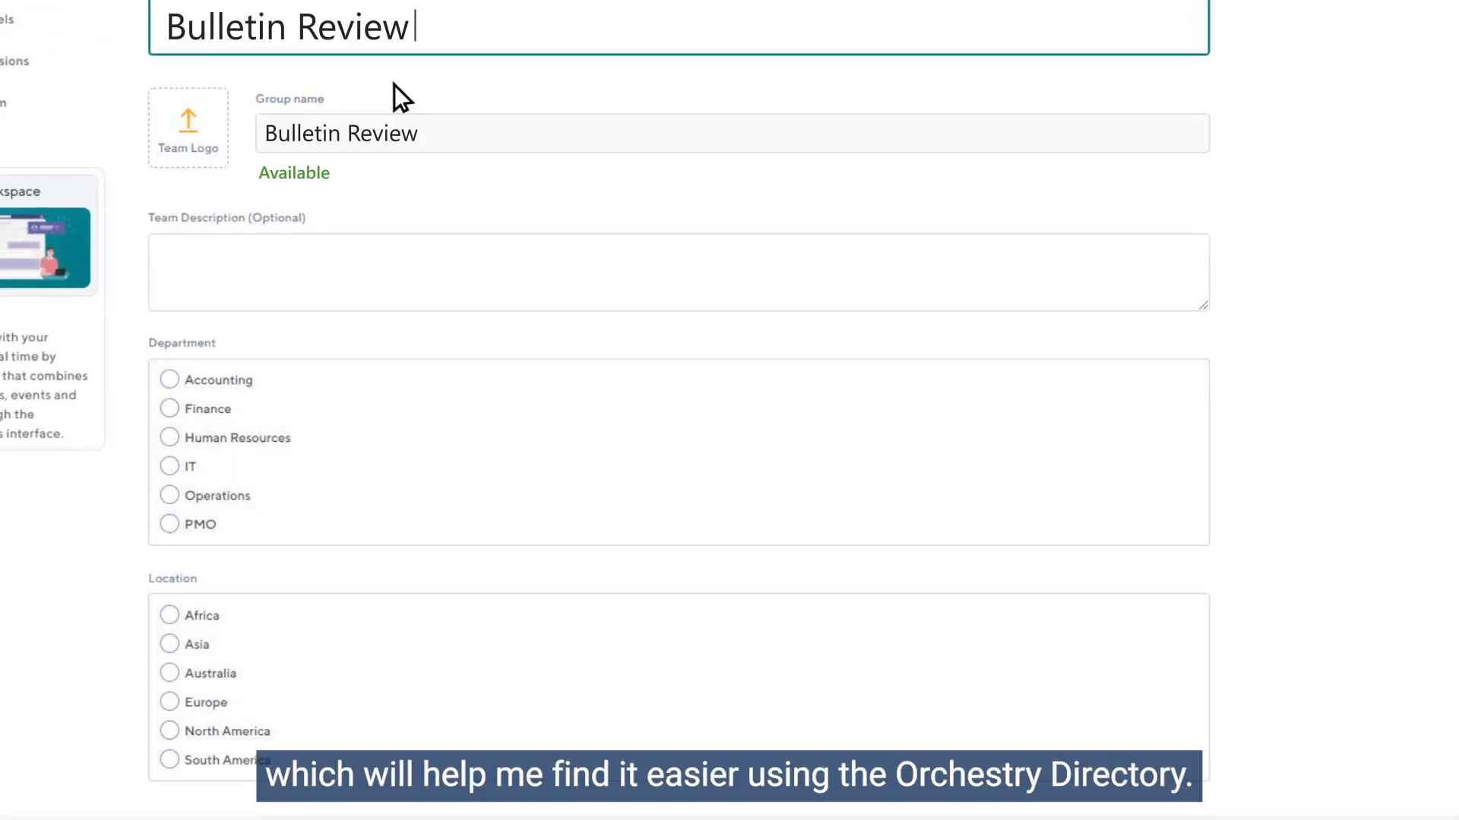
left_click(168, 466)
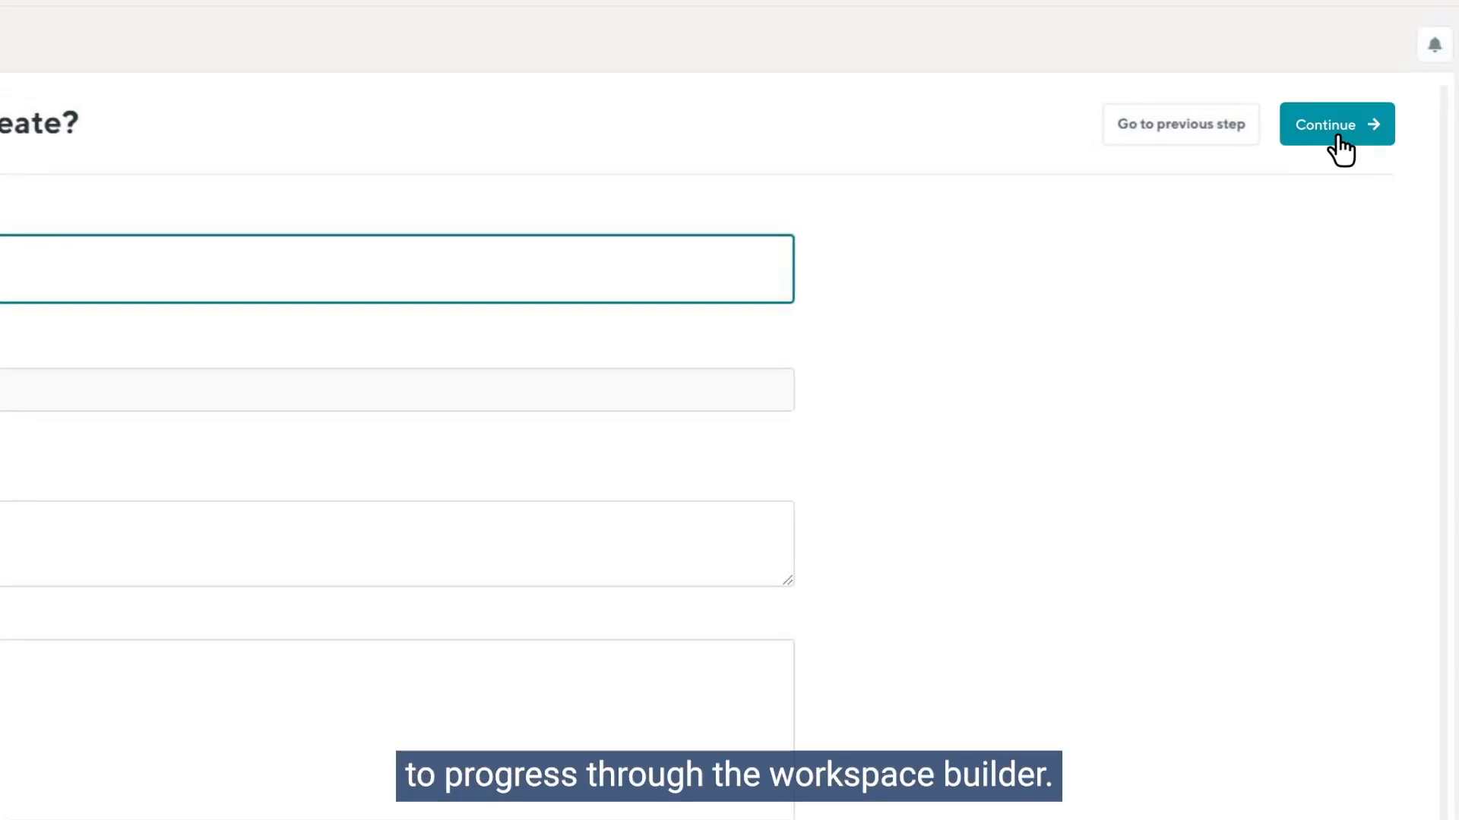
On the channels step, create a new channel named 'Bulletins'
left_click(1337, 124)
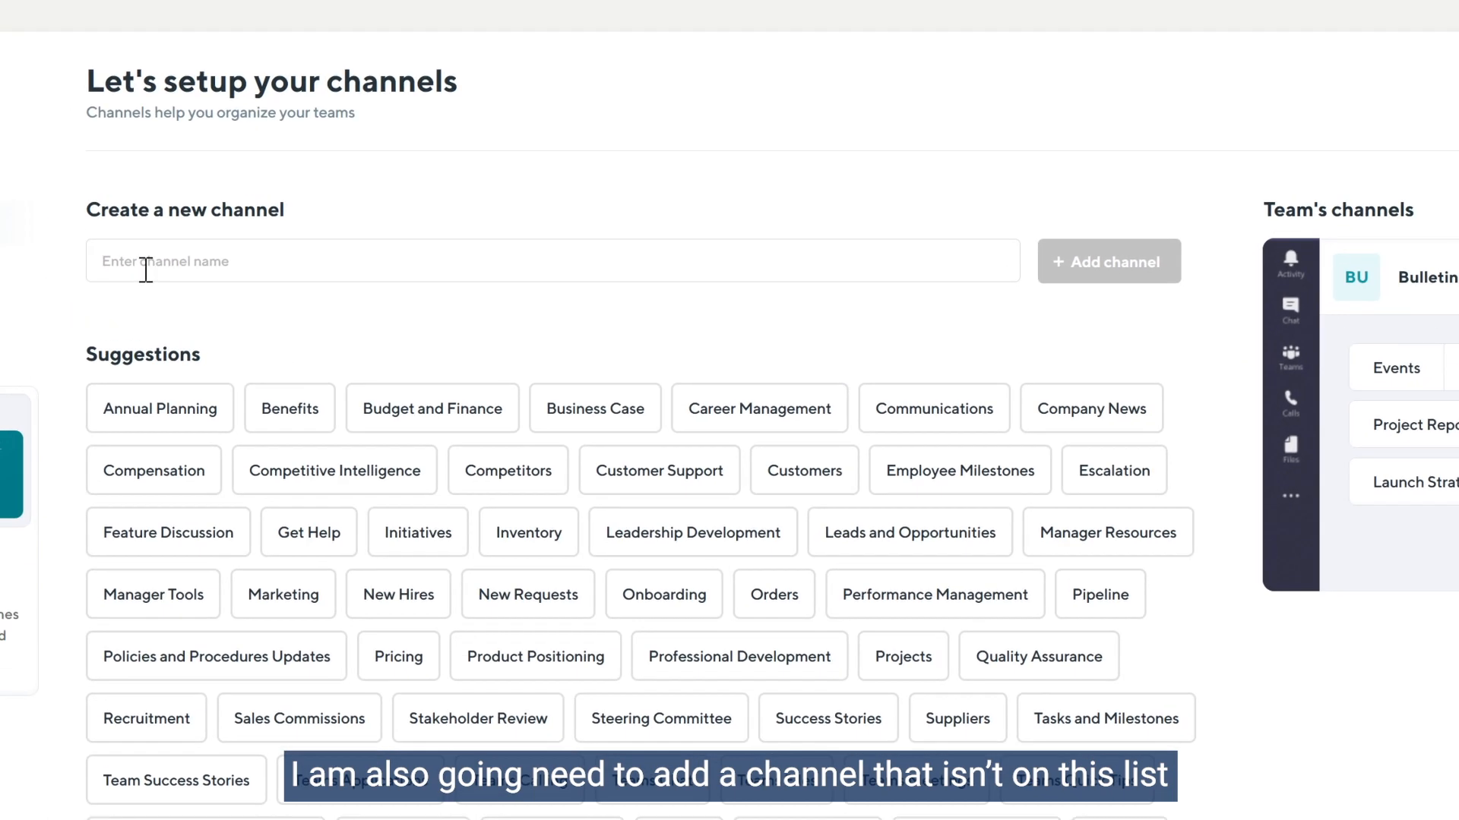
type("Bulletins")
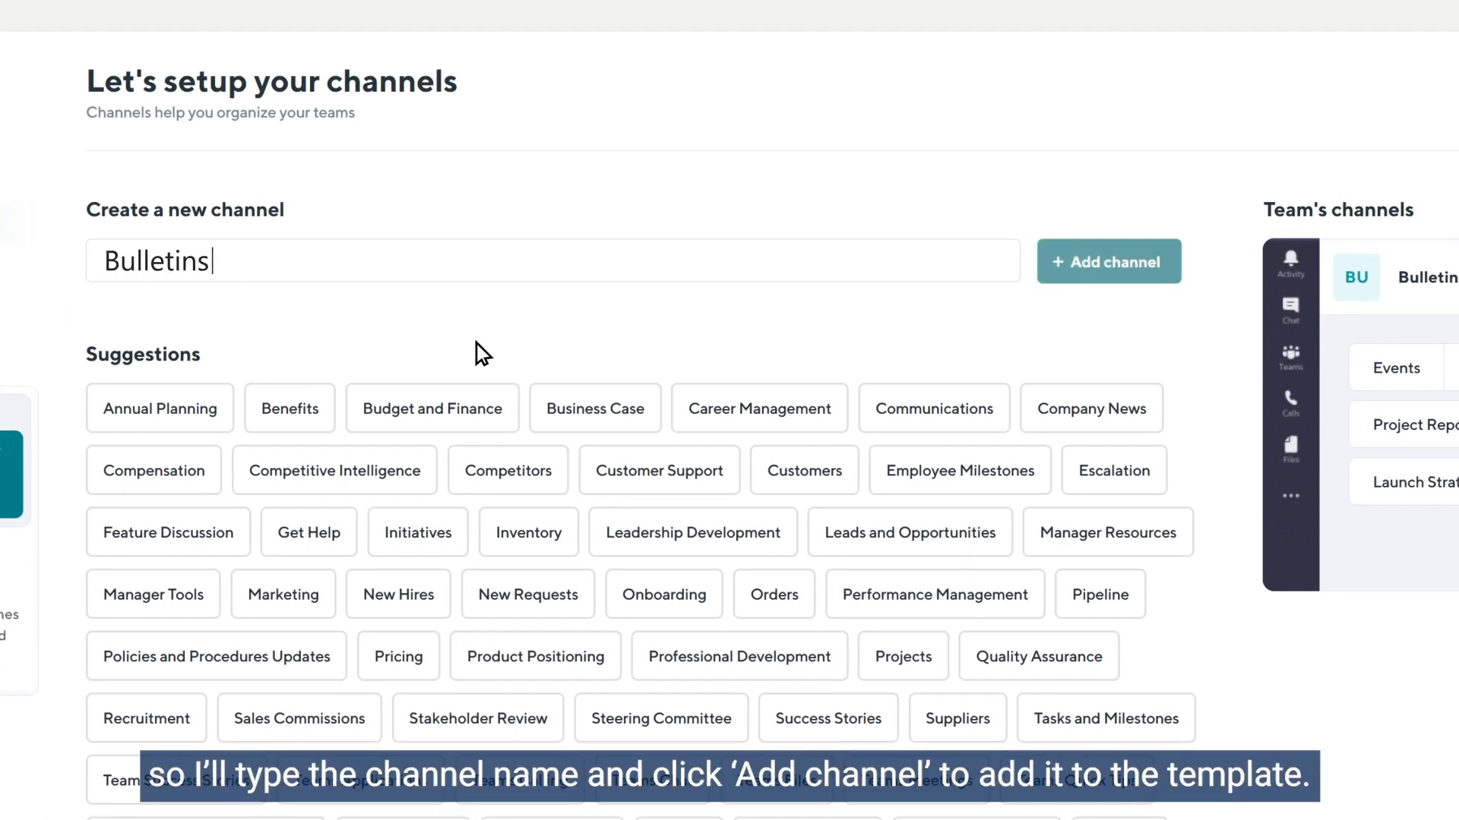
left_click(1108, 260)
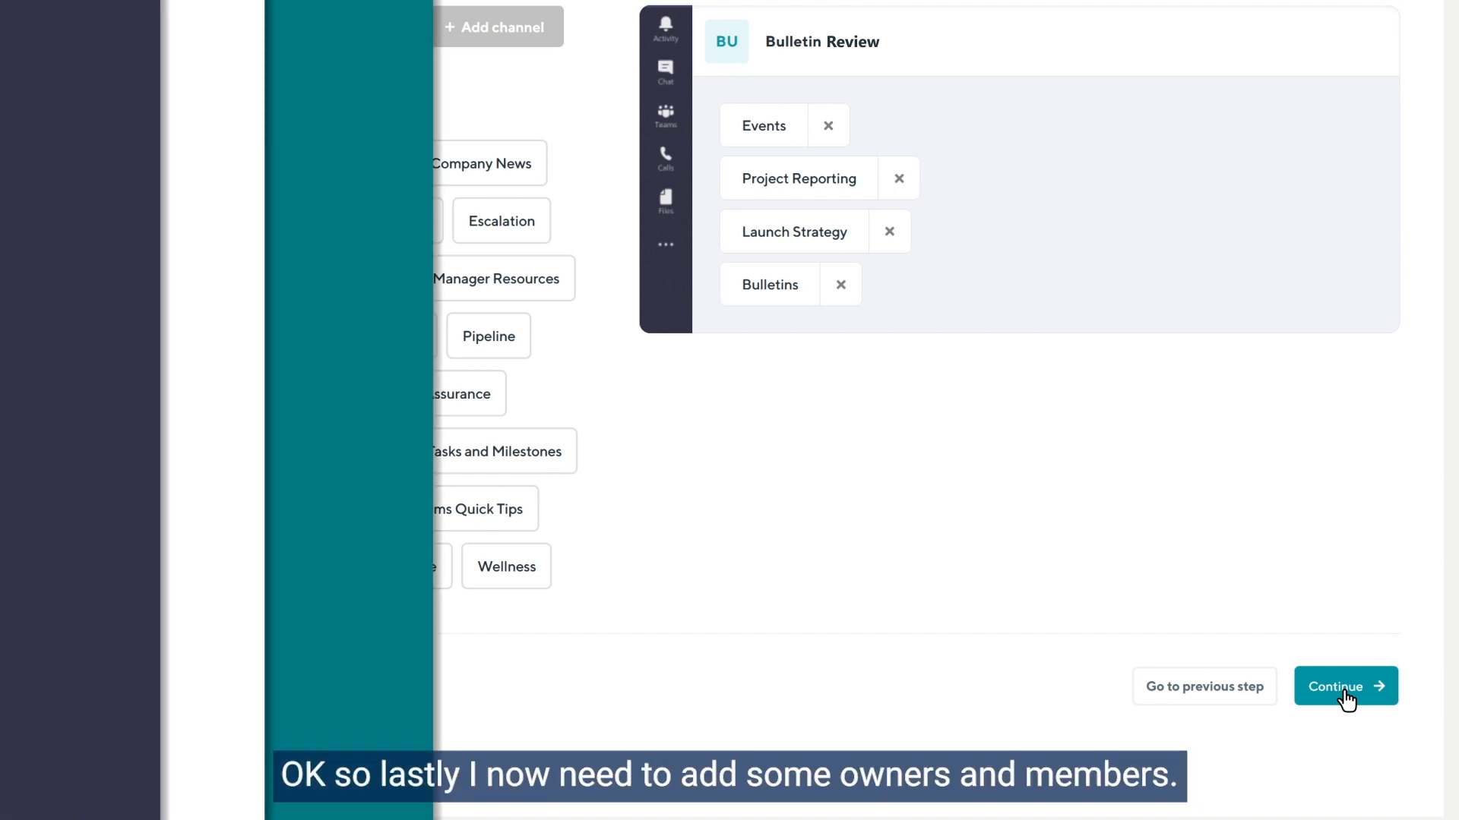
Add Daniel as co-owner, add three members, and set team access to Private
left_click(1346, 686)
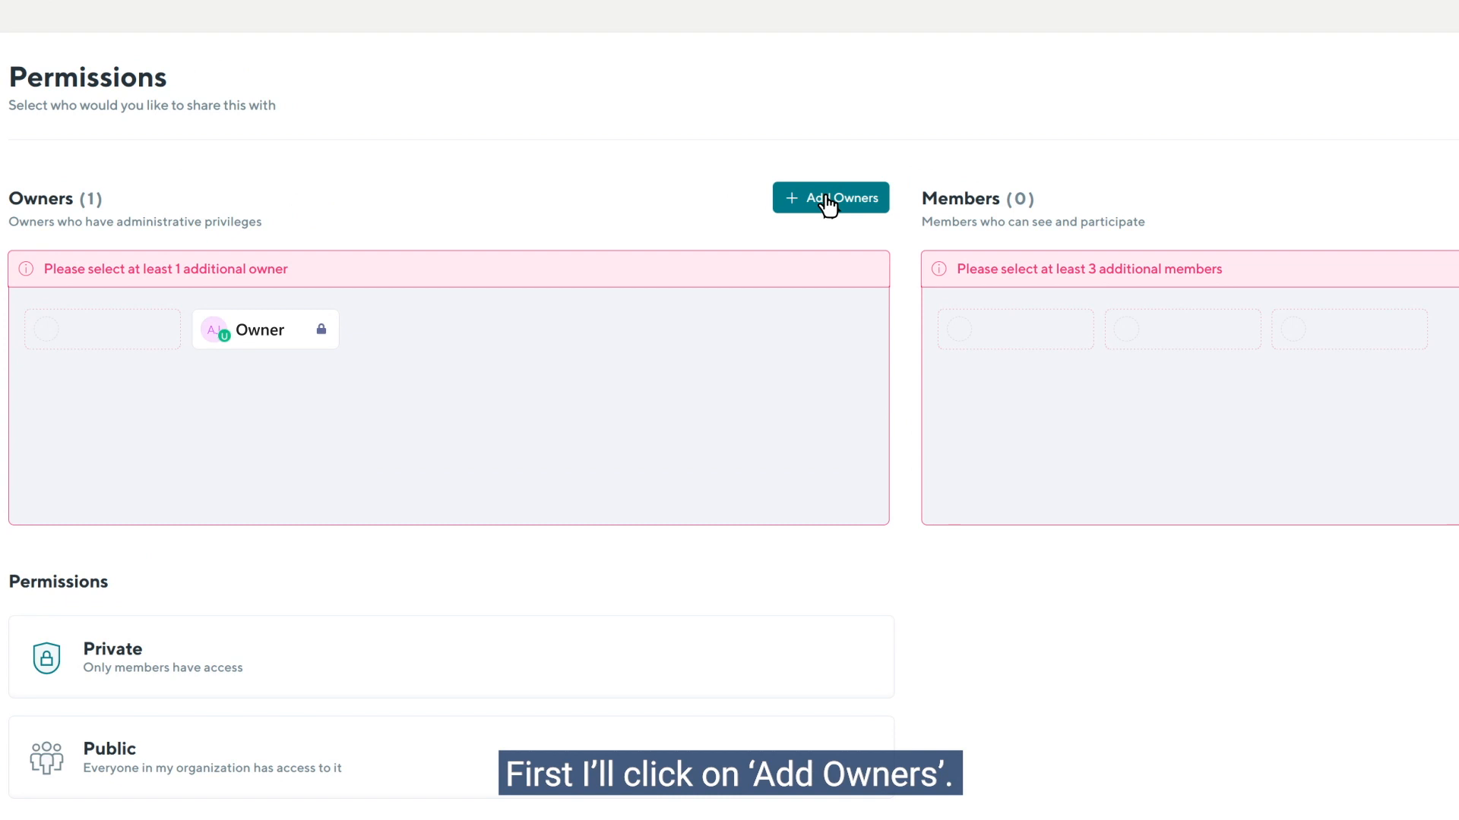
left_click(831, 198)
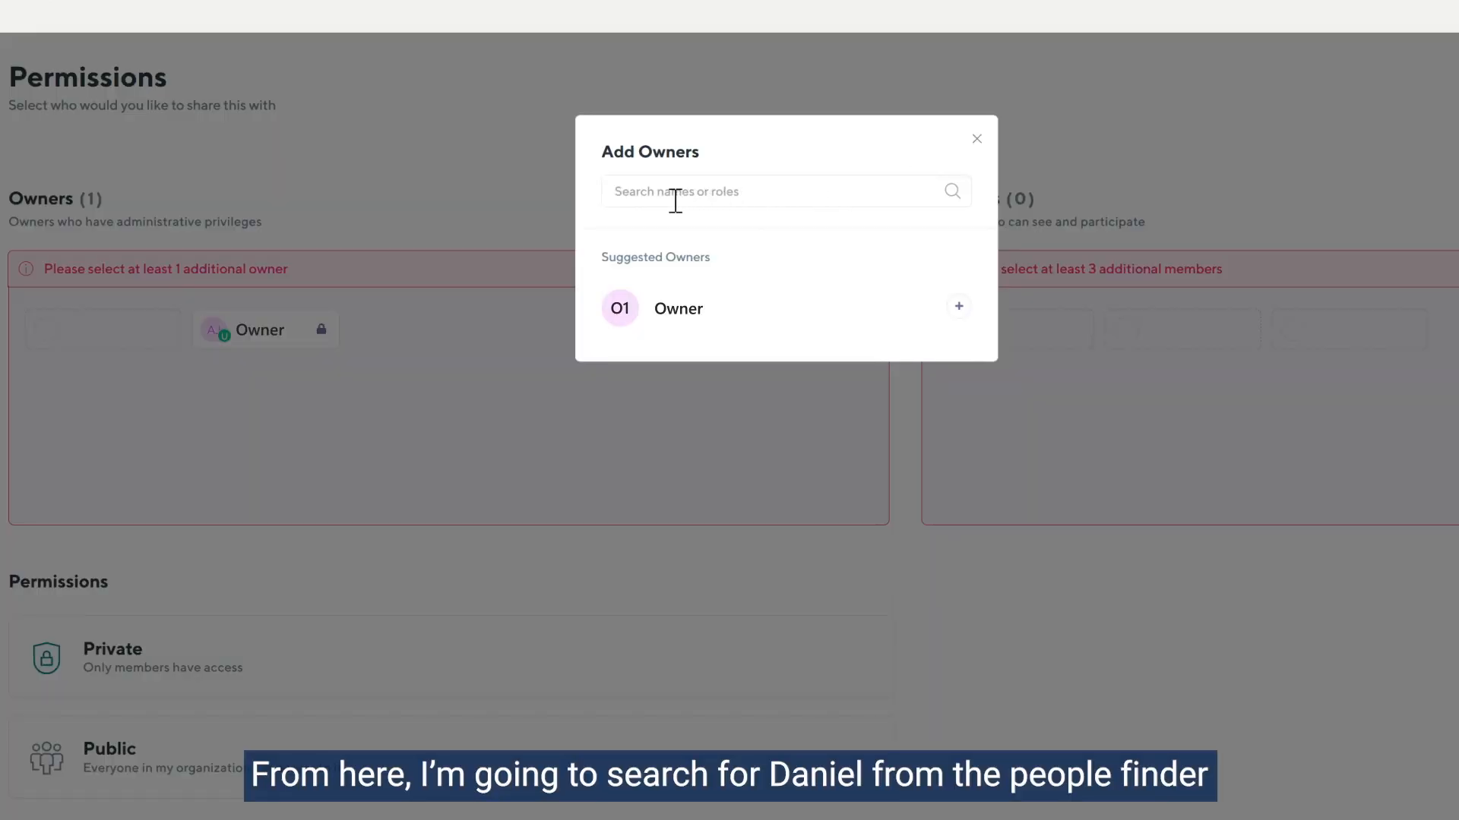
type("Daniel")
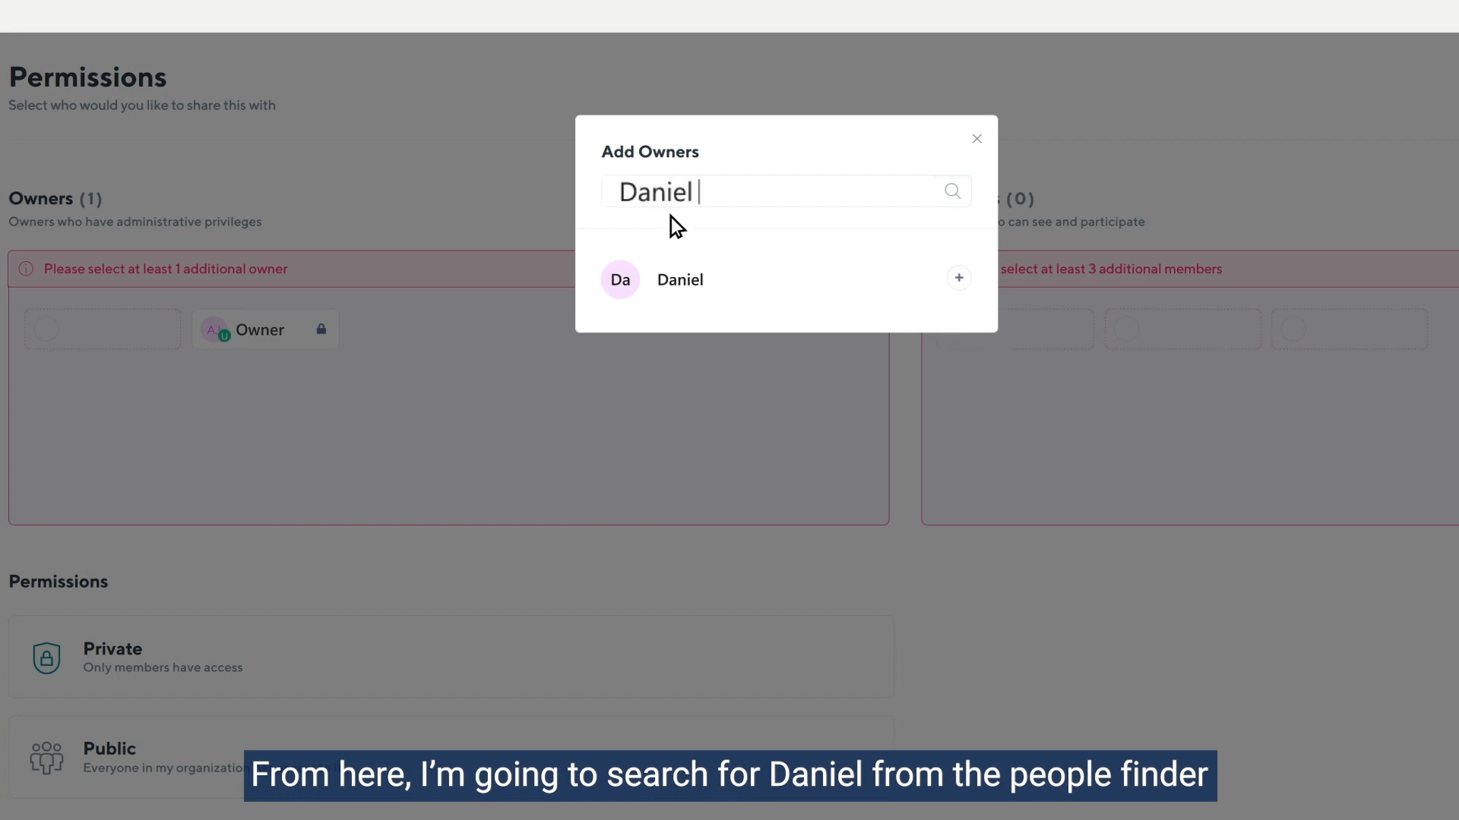
left_click(958, 278)
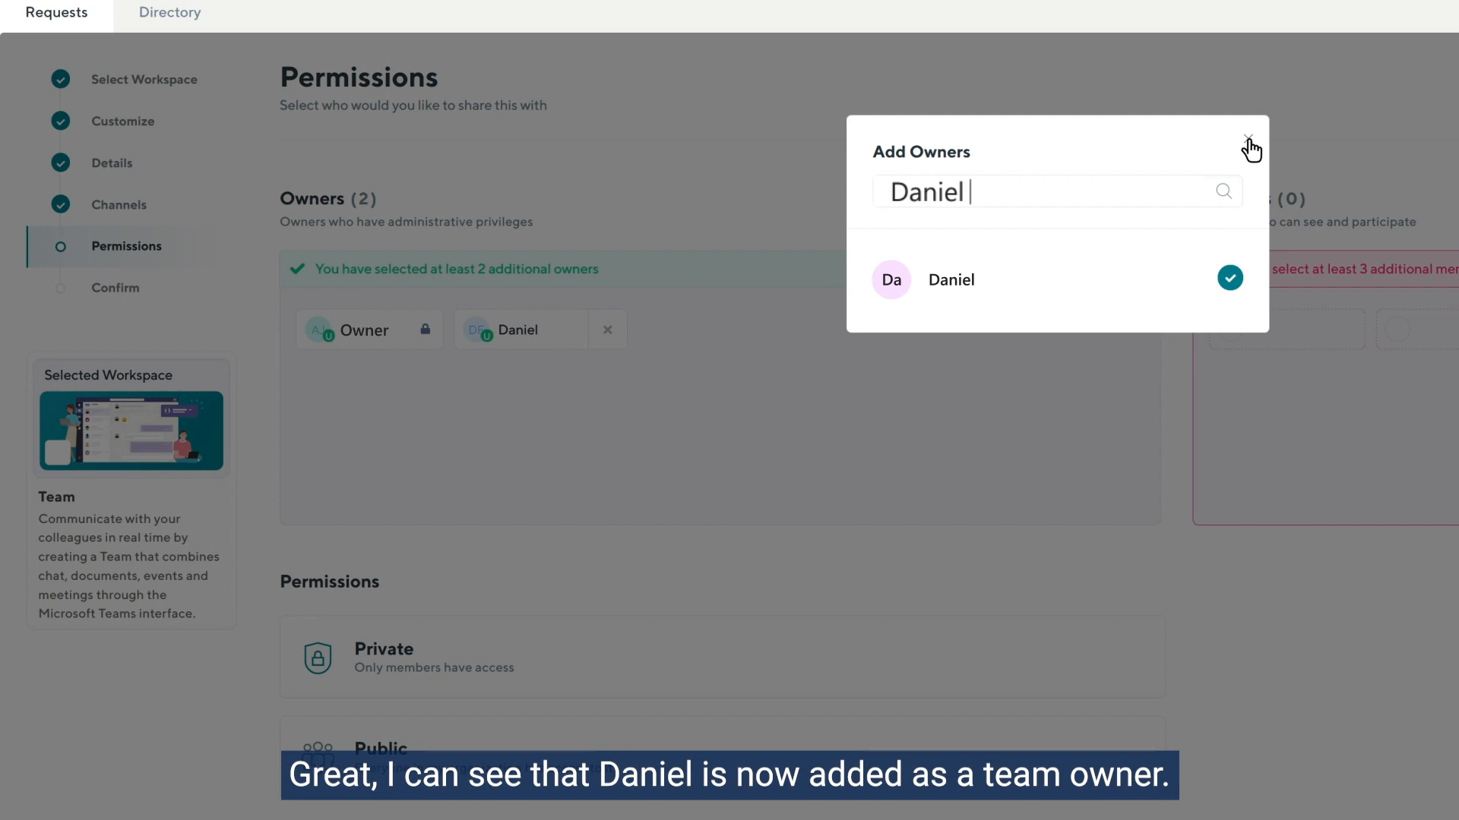
left_click(1248, 137)
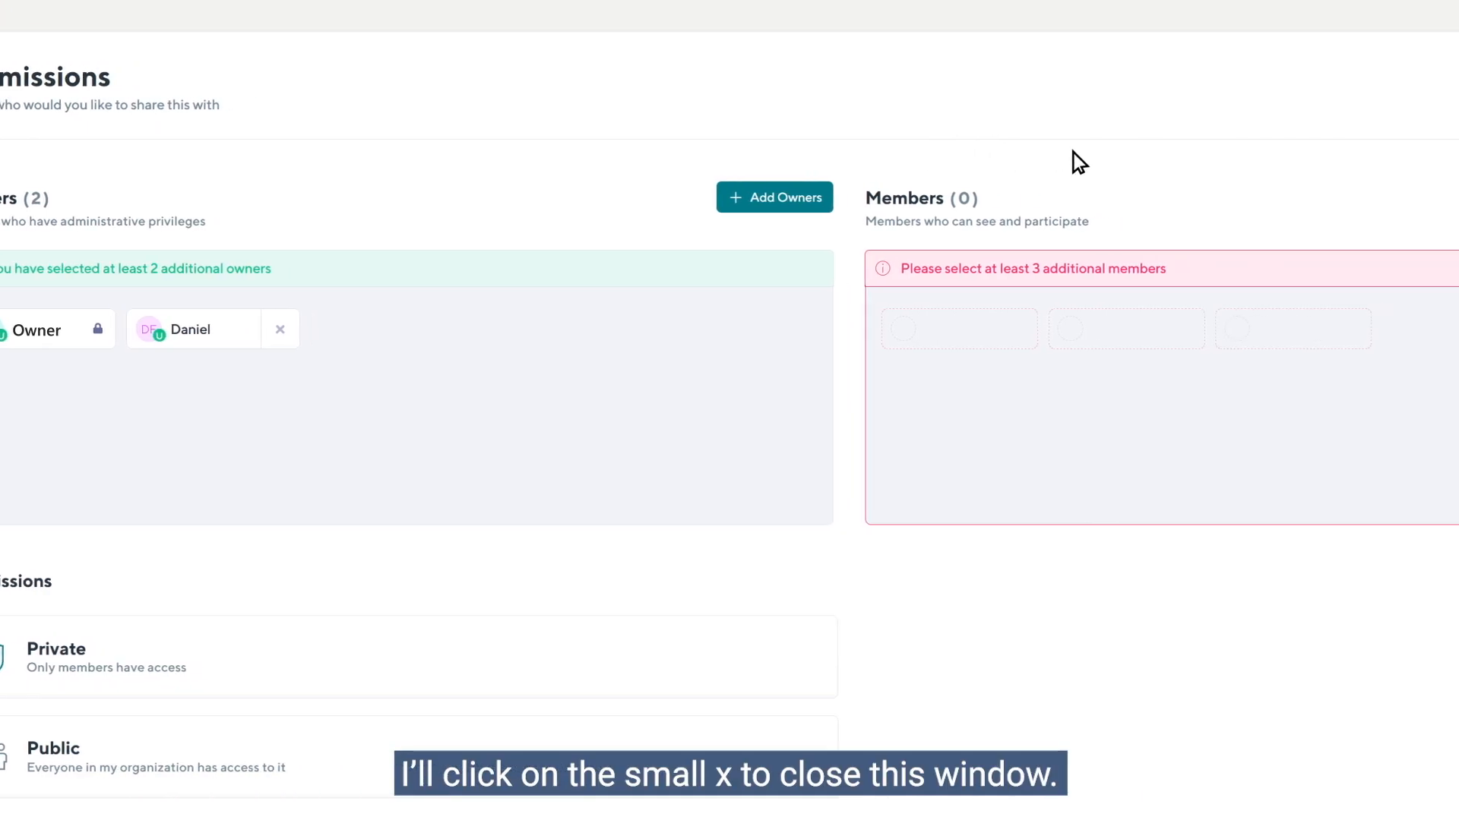
left_click(1334, 197)
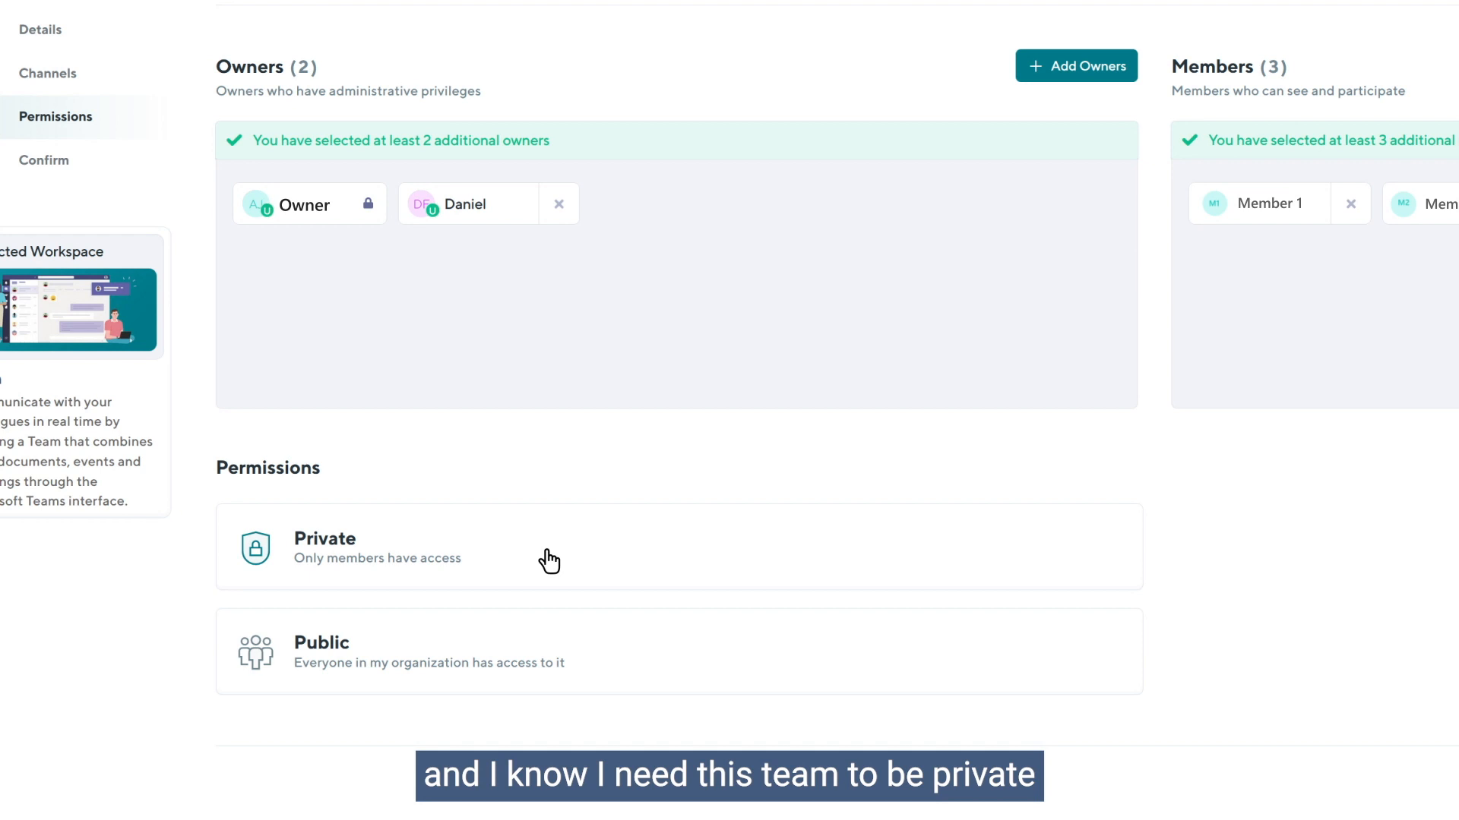
left_click(549, 560)
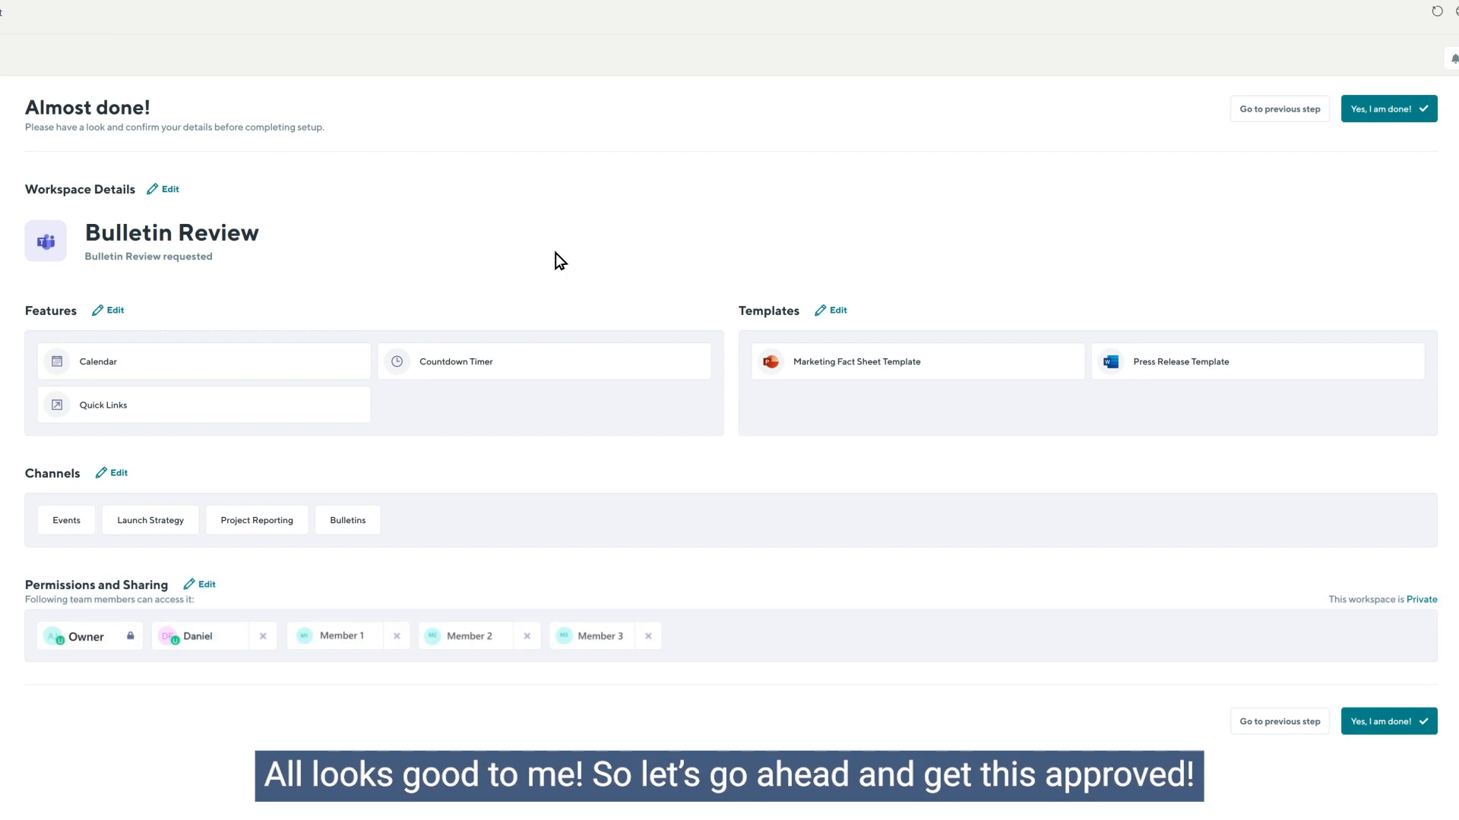
mouse_move(1183, 151)
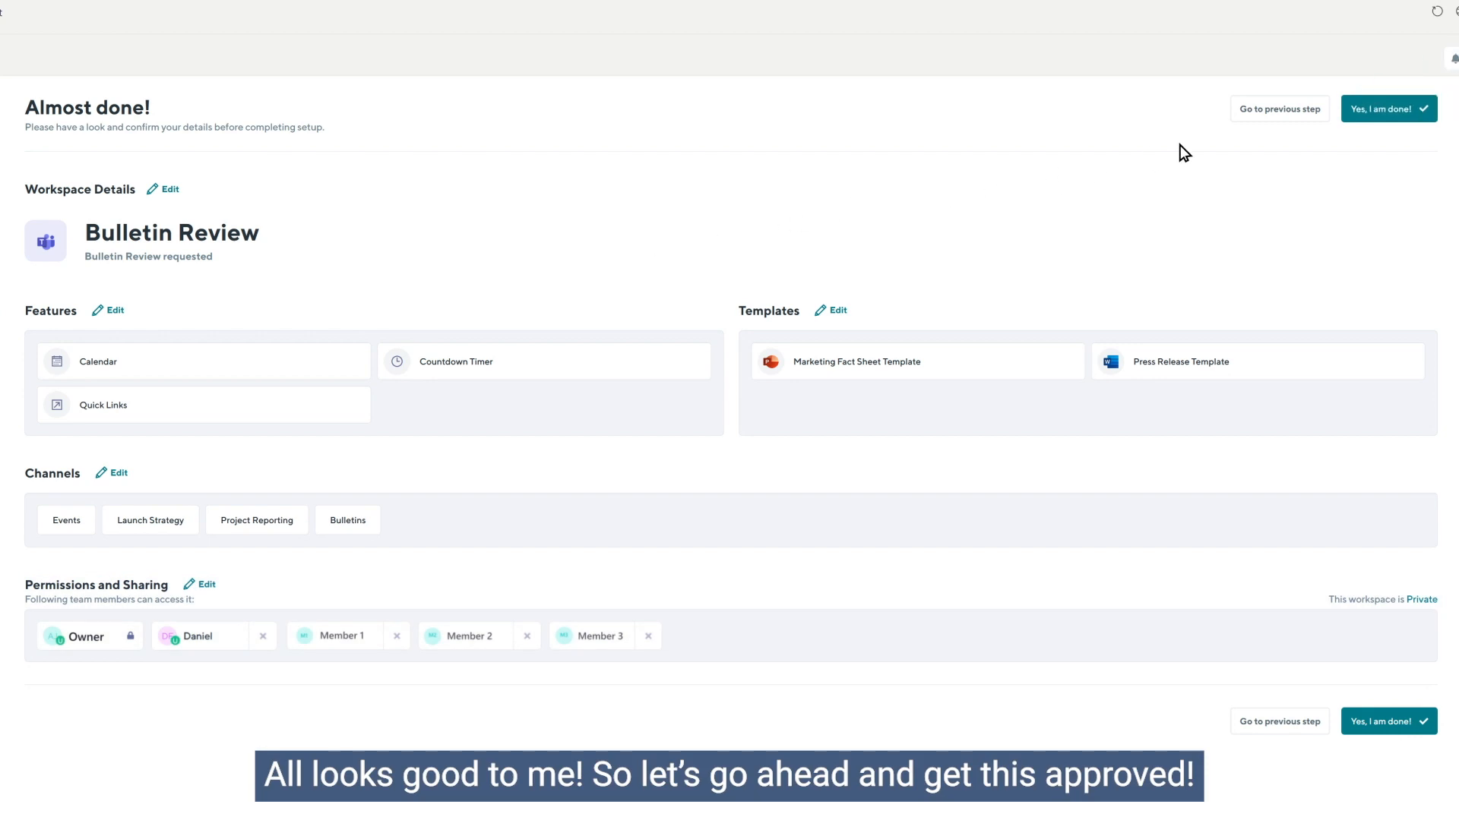
Confirm the Almost done summary with 'Yes, I am done!' to submit Bulletin Review
left_click(1389, 109)
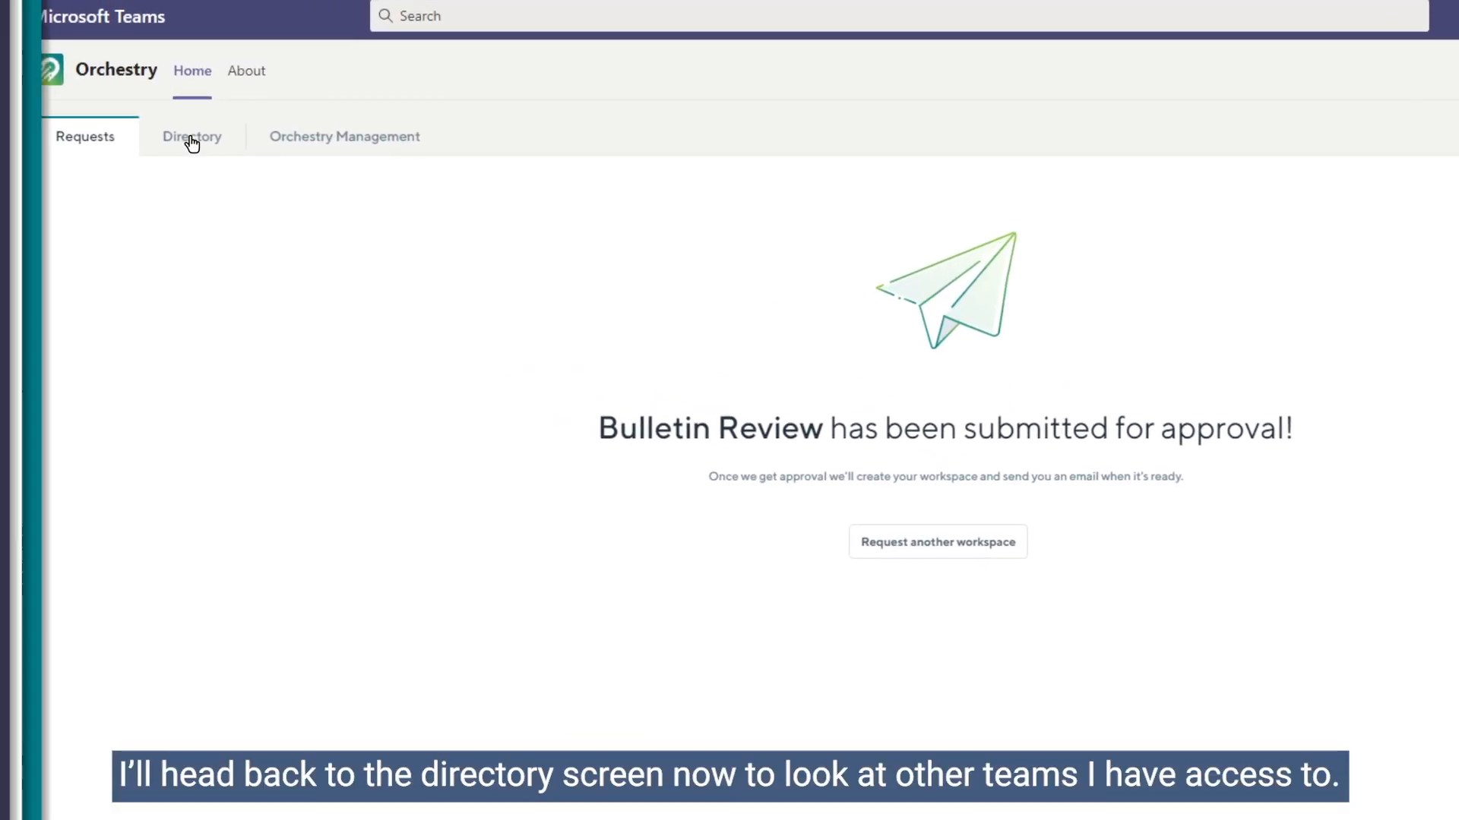
From the Directory, open My Requests to see Bulletin Review with Provisioning status
left_click(192, 139)
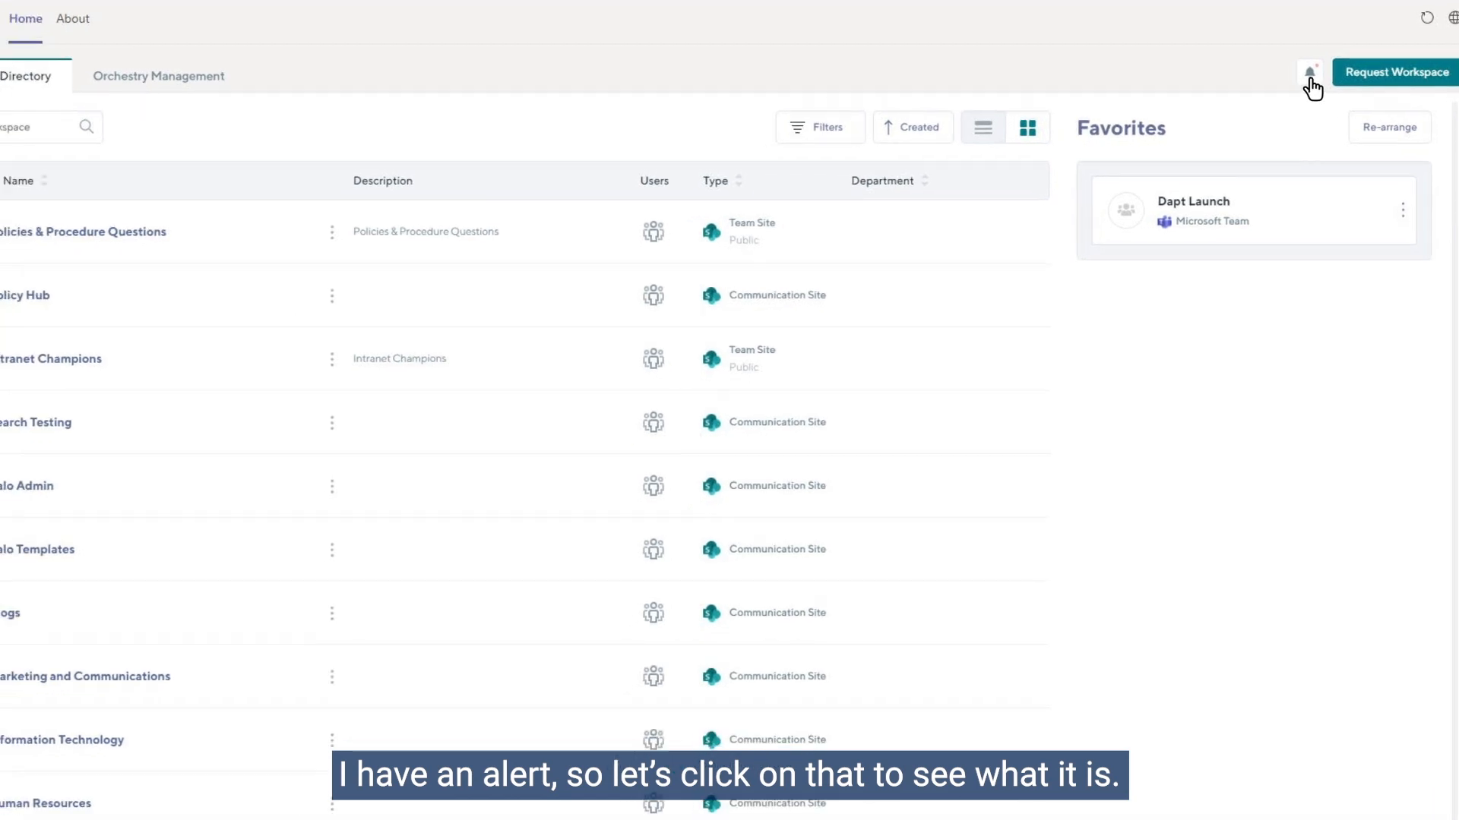
left_click(1310, 68)
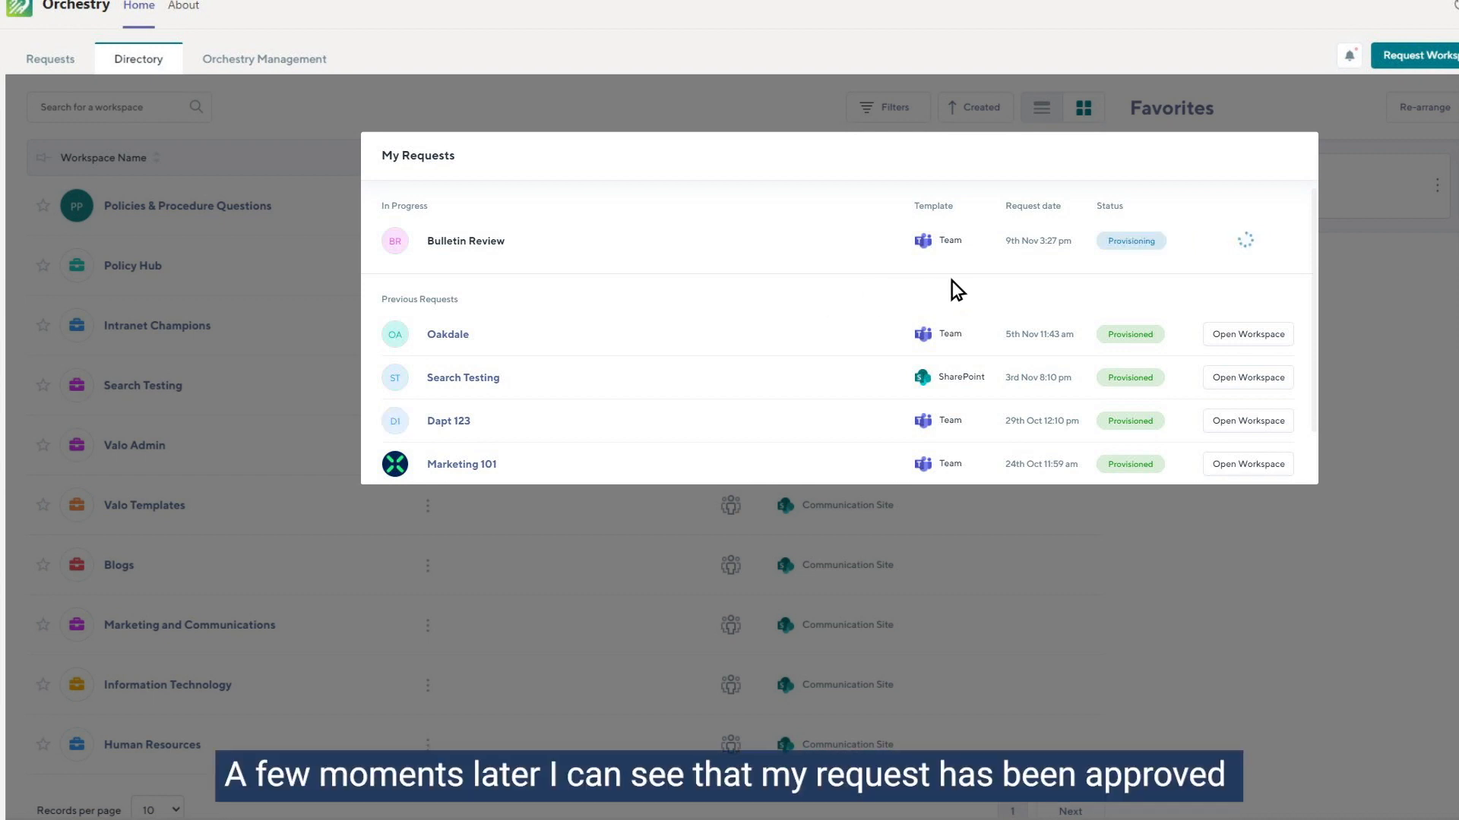
mouse_move(1138, 265)
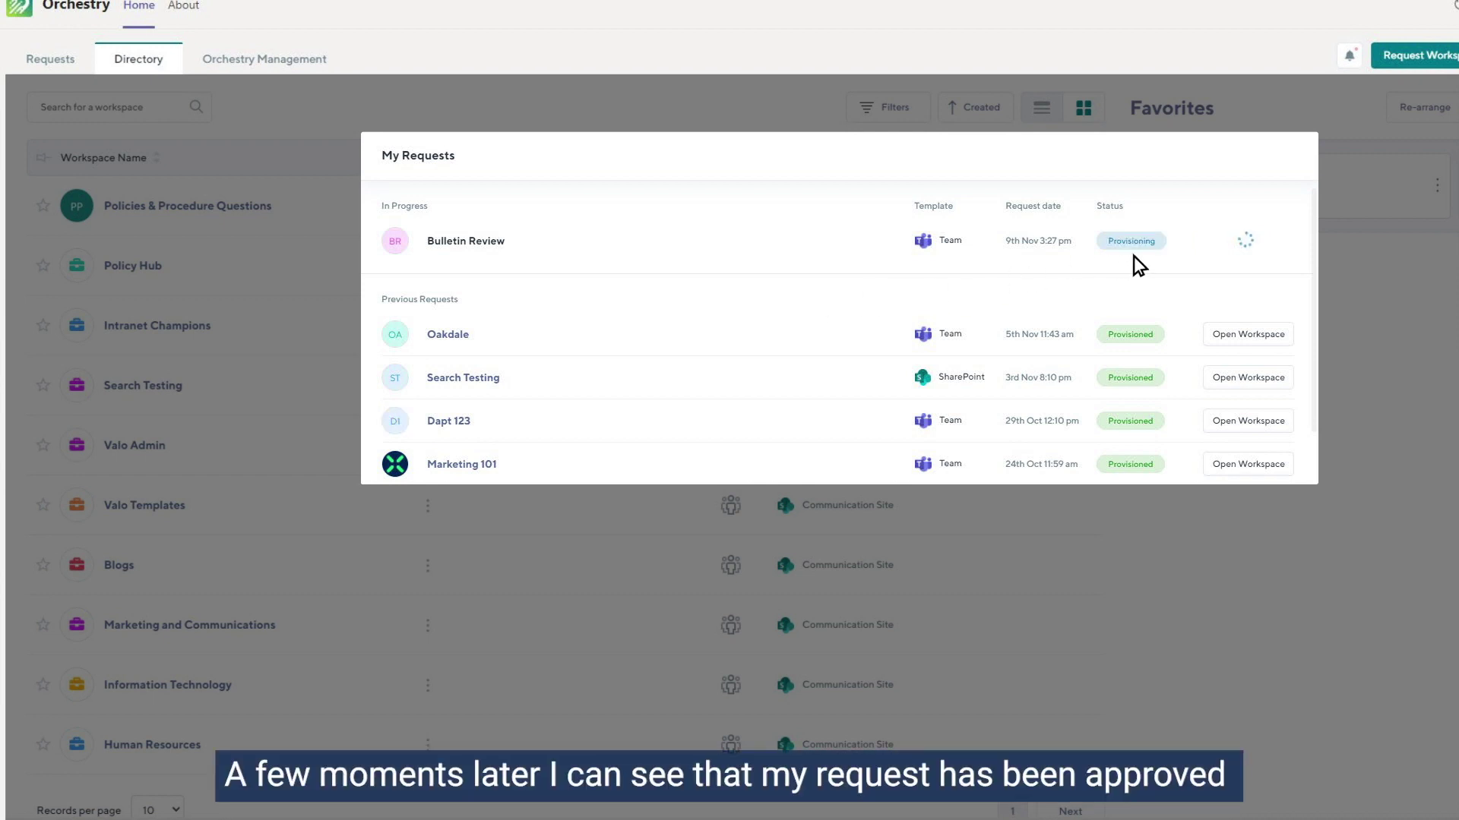
mouse_move(1350, 265)
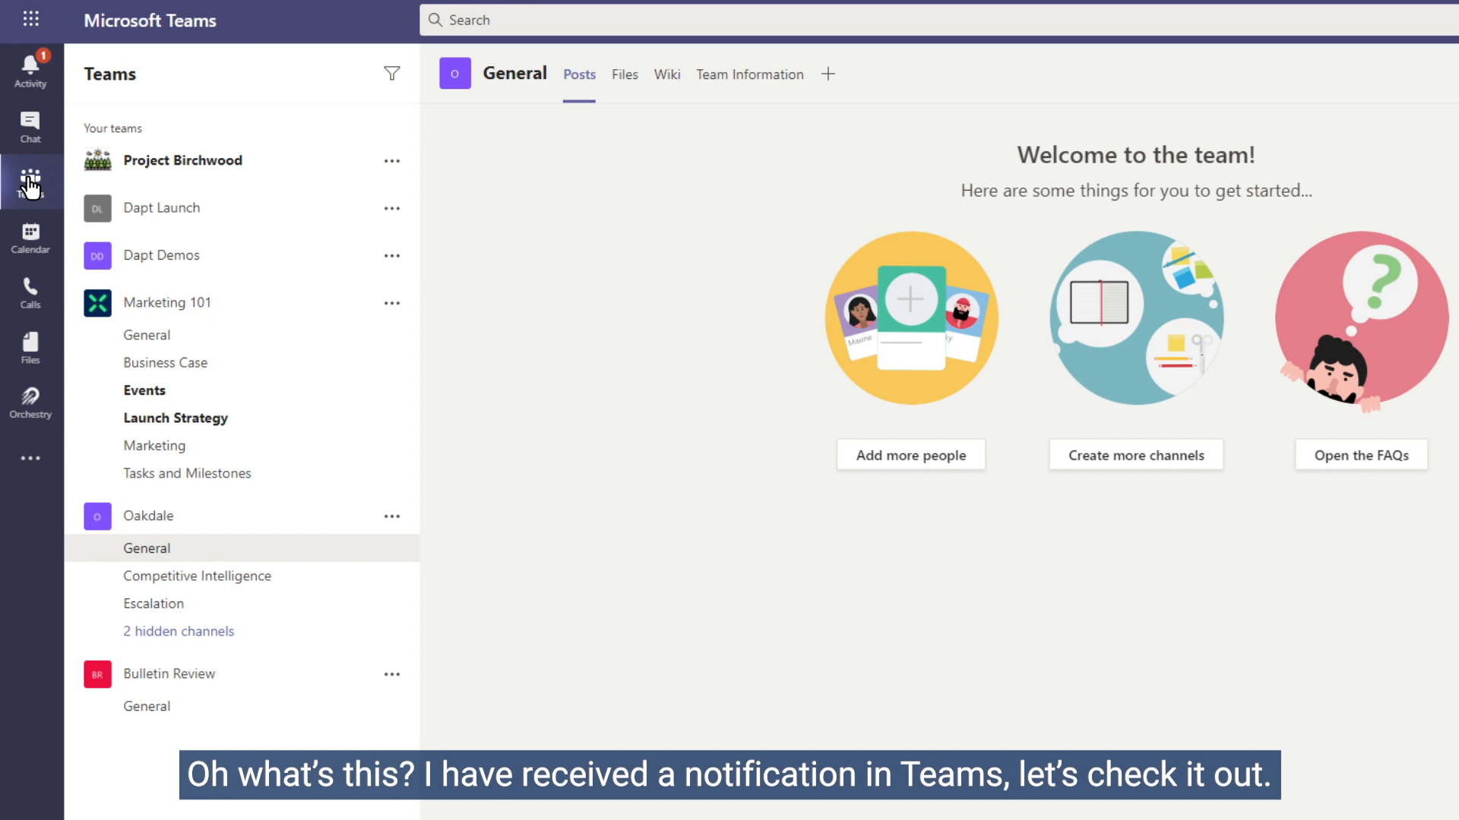
Open Bulletin Review's General channel Team Information dashboard, then its empty Files tab
left_click(28, 68)
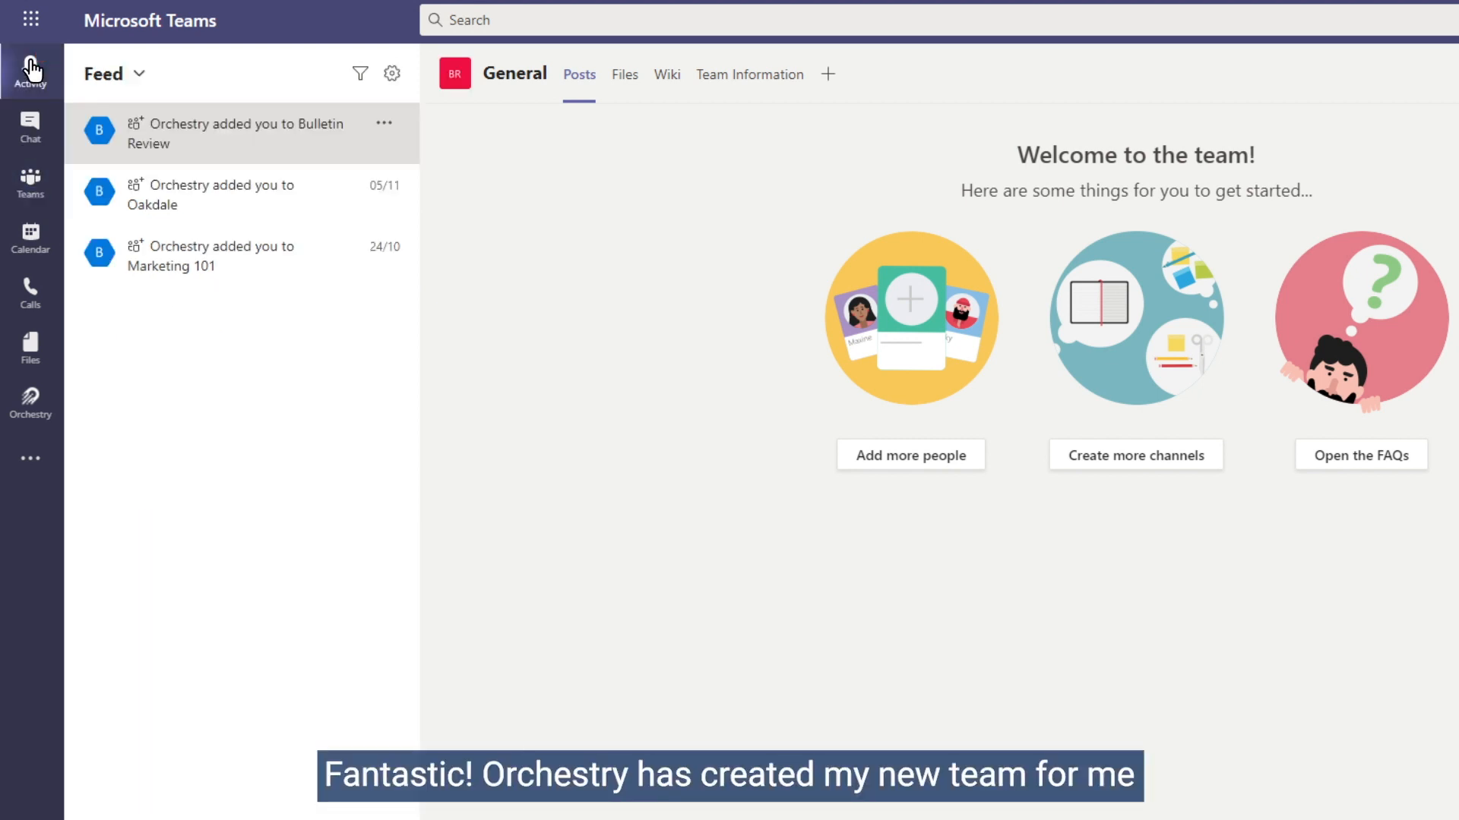
mouse_move(30, 160)
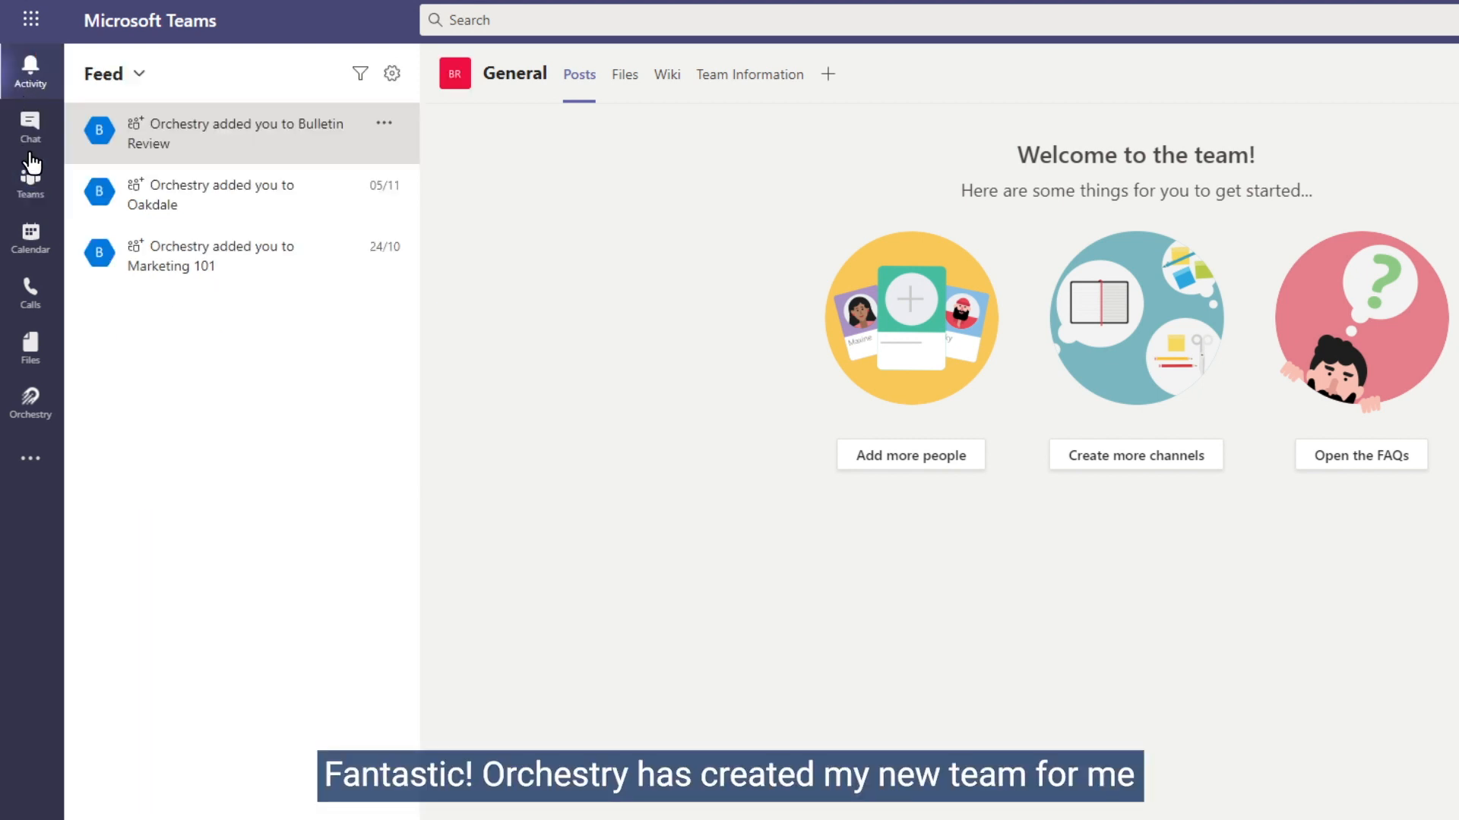
left_click(30, 174)
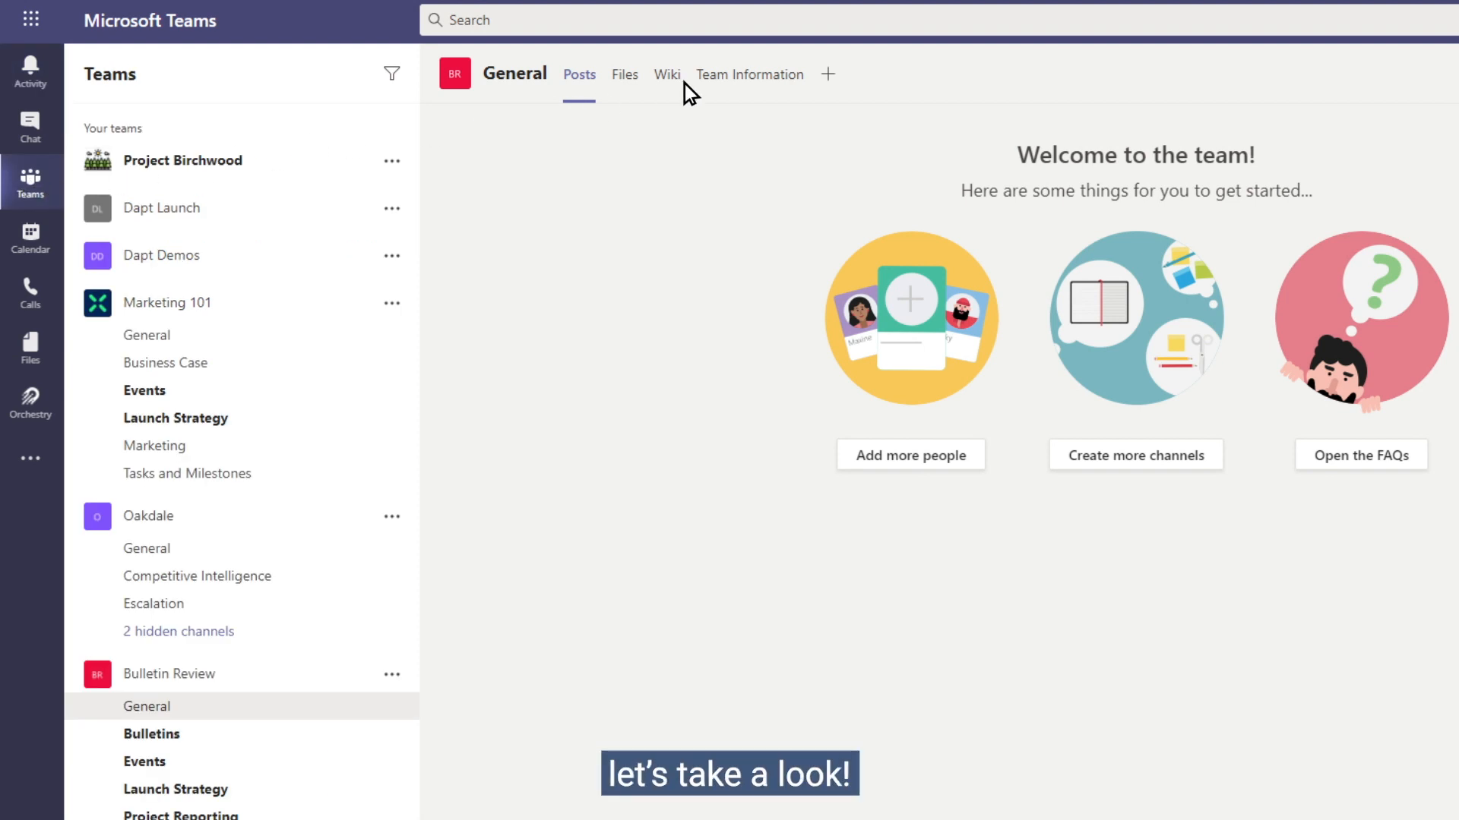
left_click(748, 74)
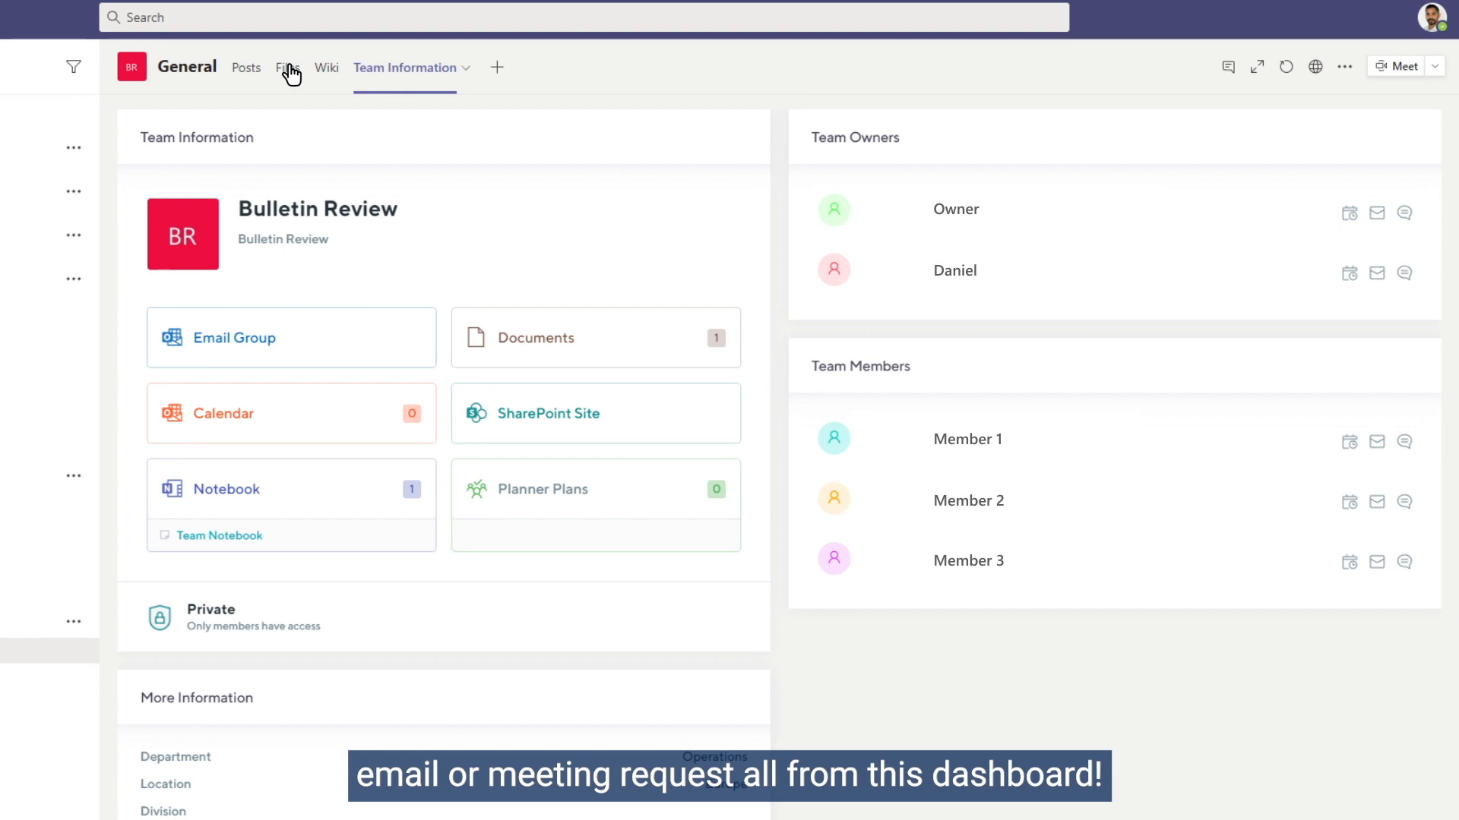
left_click(286, 67)
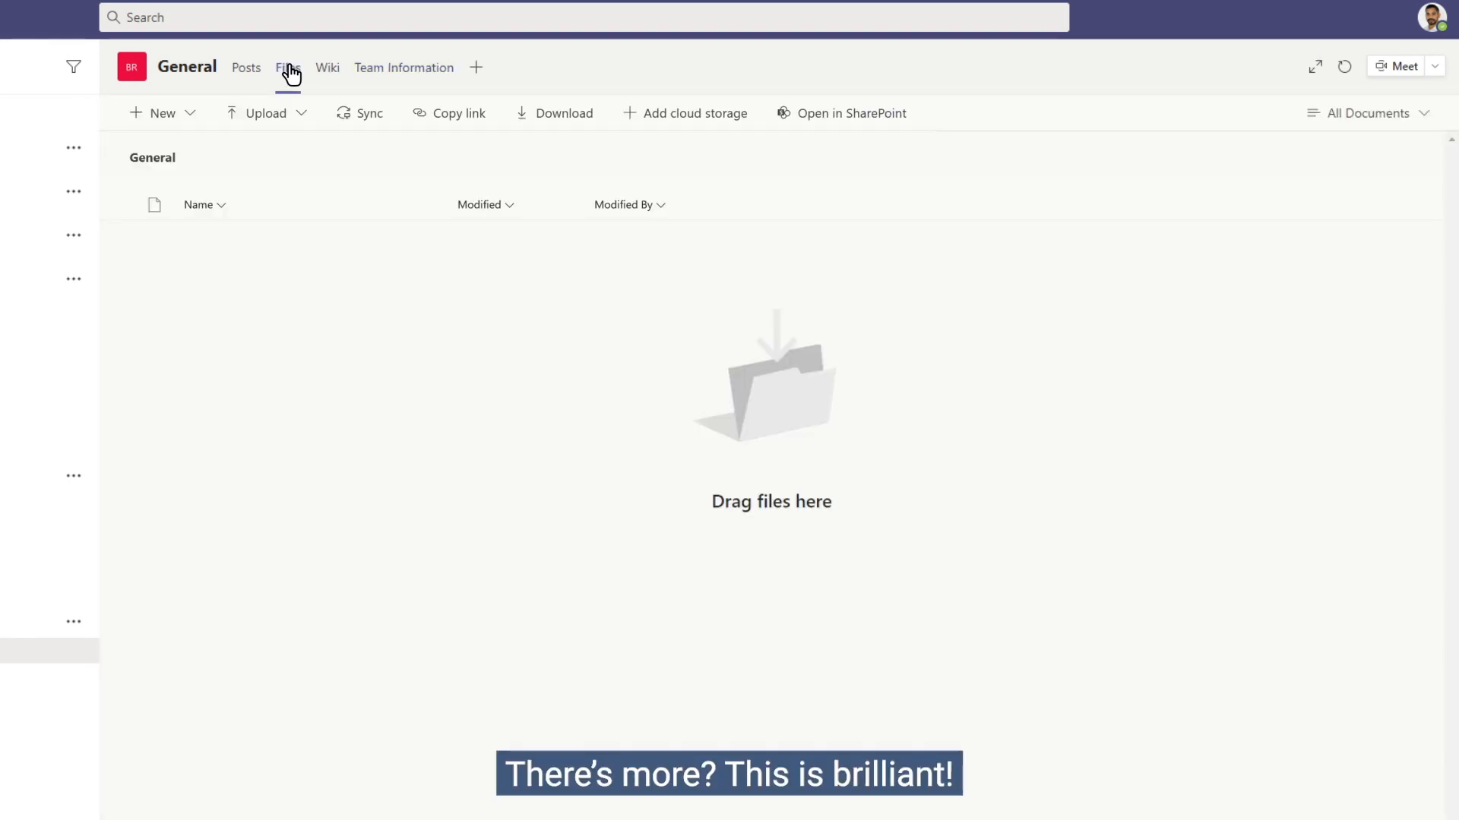